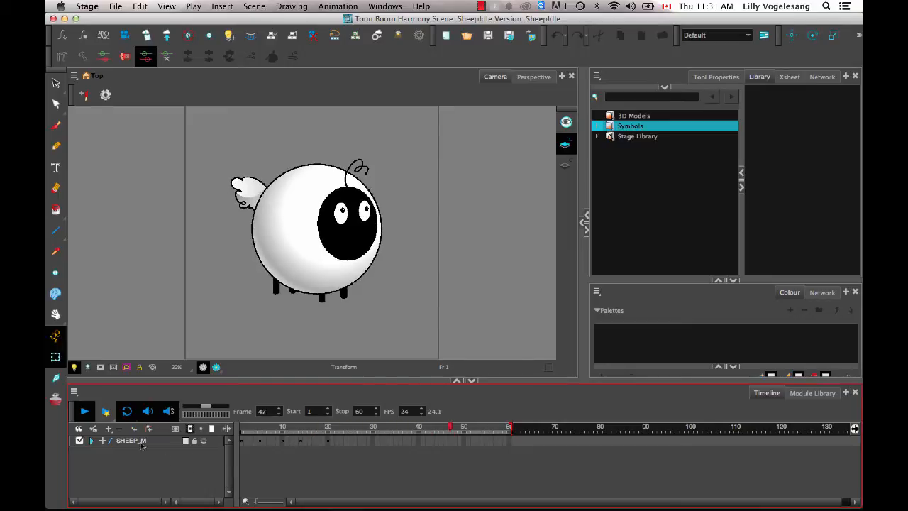
# Return the SheepIdle timeline to frame 18.
pyautogui.click(318, 427)
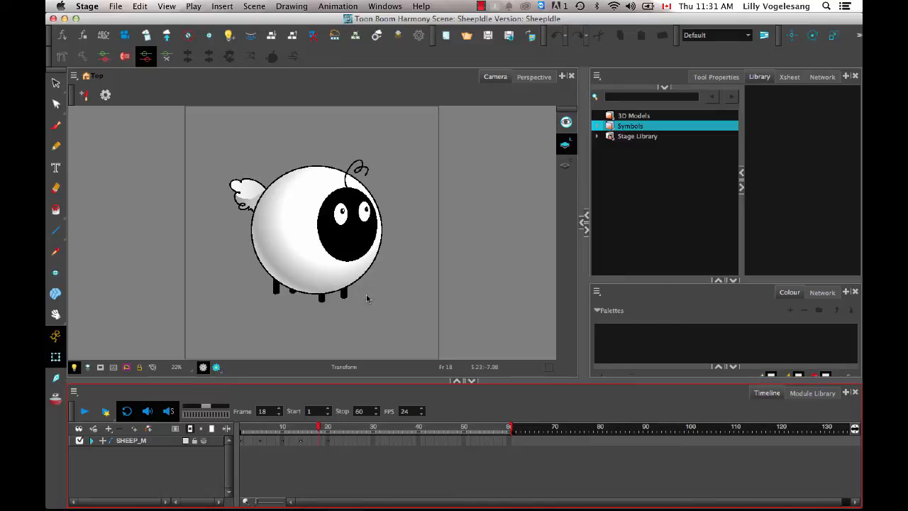
pyautogui.moveTo(543, 287)
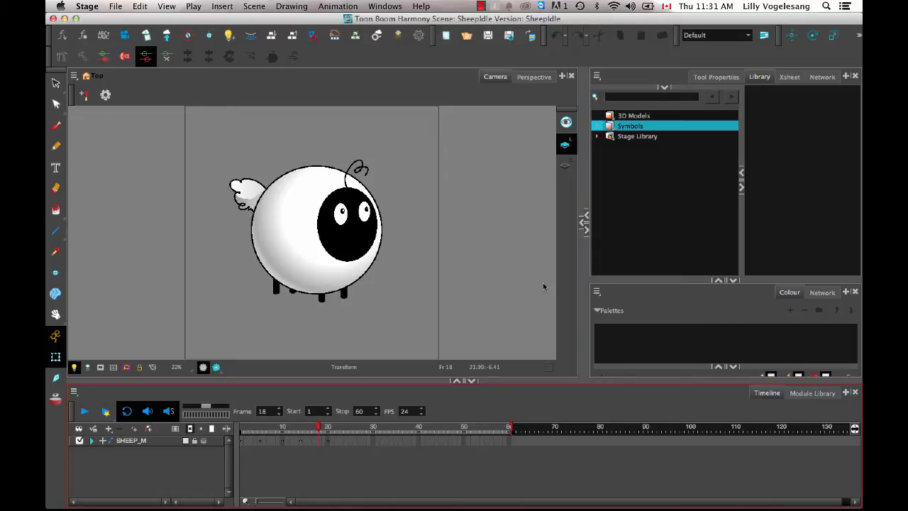
pyautogui.moveTo(442, 191)
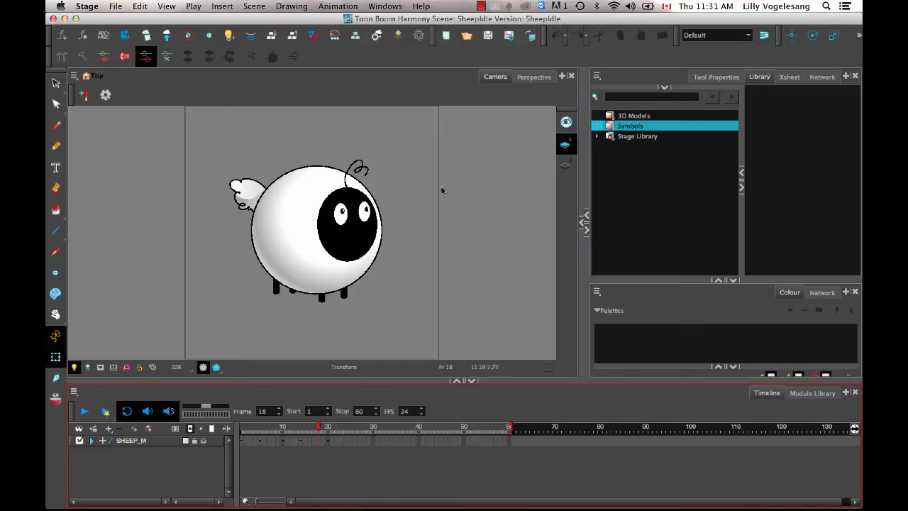
pyautogui.moveTo(397, 329)
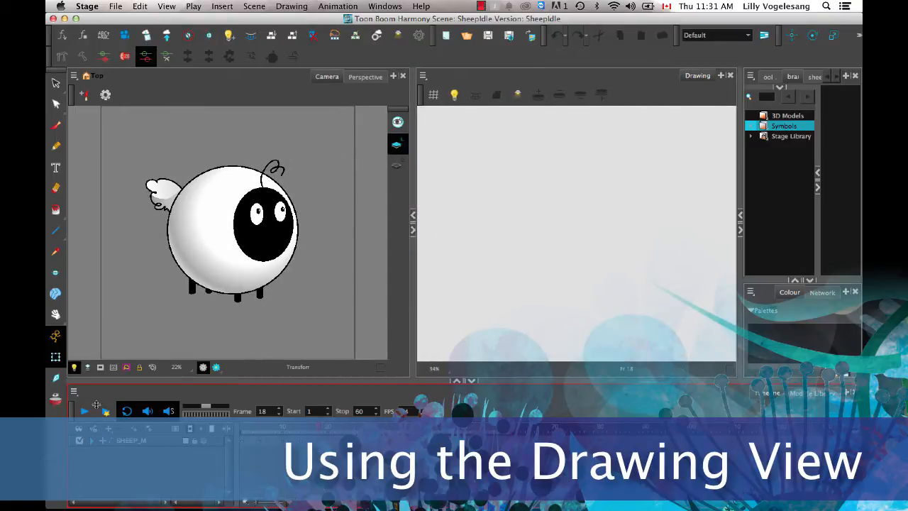
# Select the head drawing, toggle the light table, and enable the Drawing view grid.
pyautogui.click(264, 224)
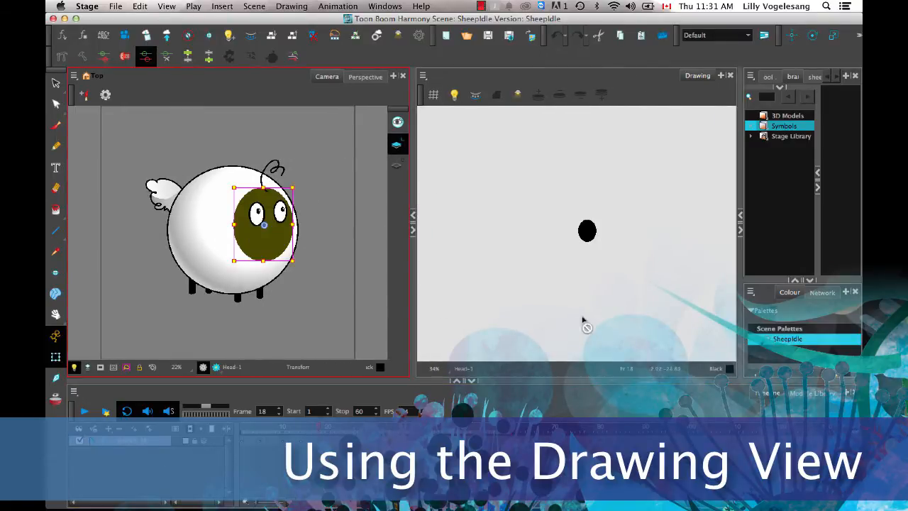
pyautogui.moveTo(457, 129)
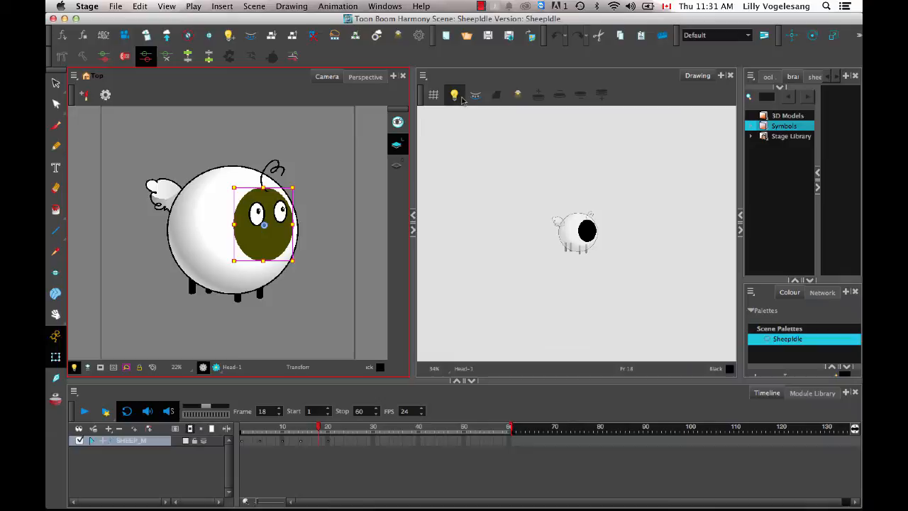
pyautogui.moveTo(455, 95)
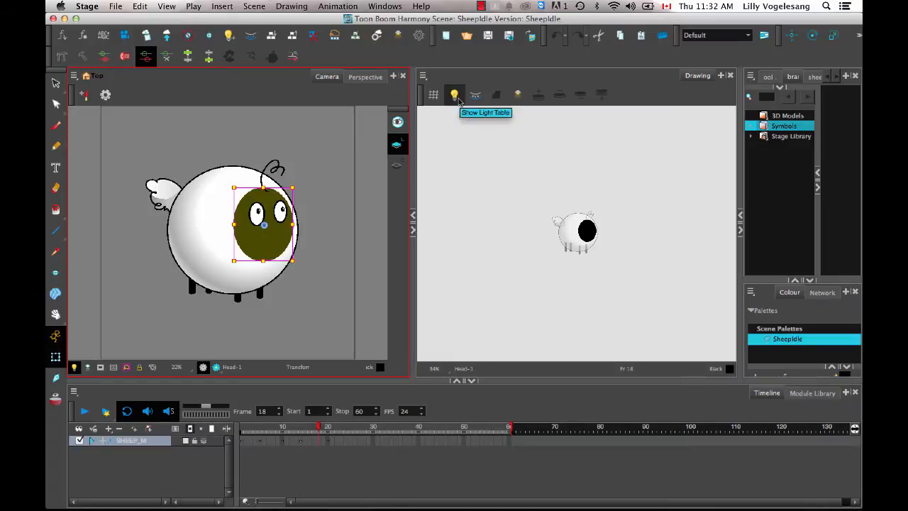
pyautogui.click(455, 94)
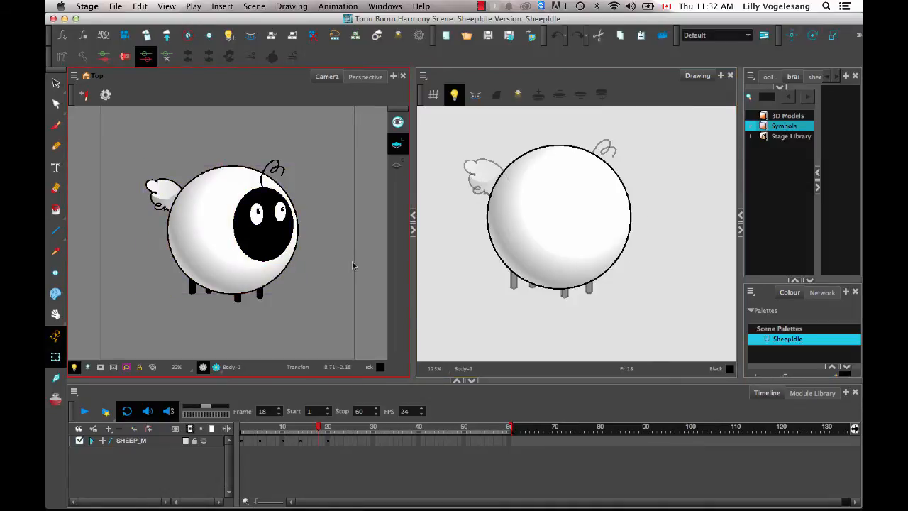
pyautogui.click(262, 223)
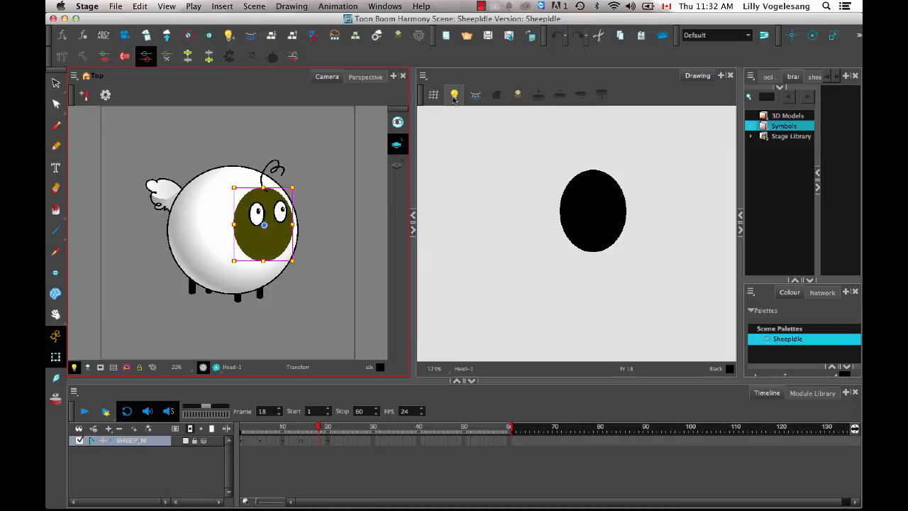
pyautogui.click(454, 94)
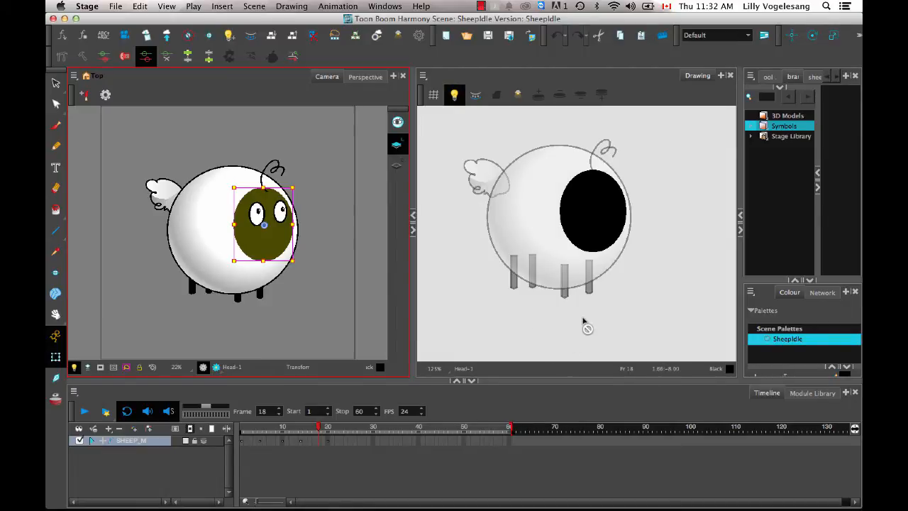
pyautogui.click(434, 94)
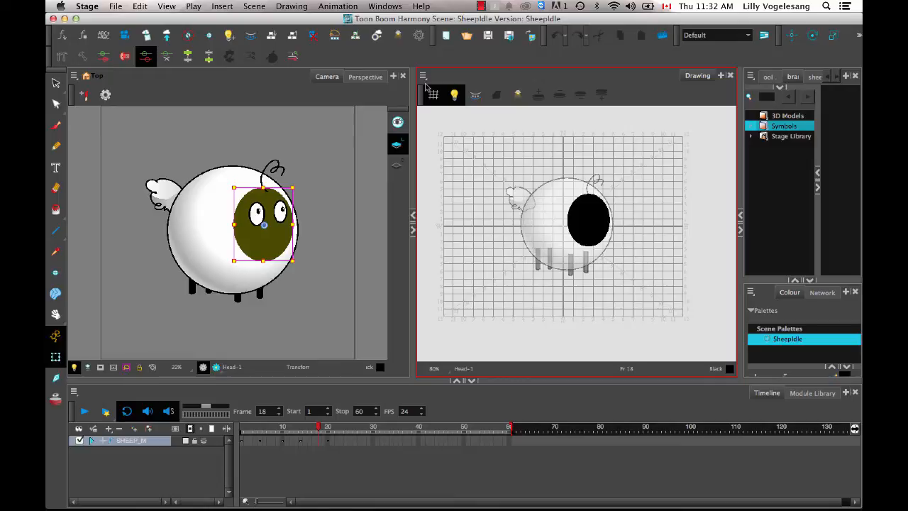
pyautogui.moveTo(495, 245)
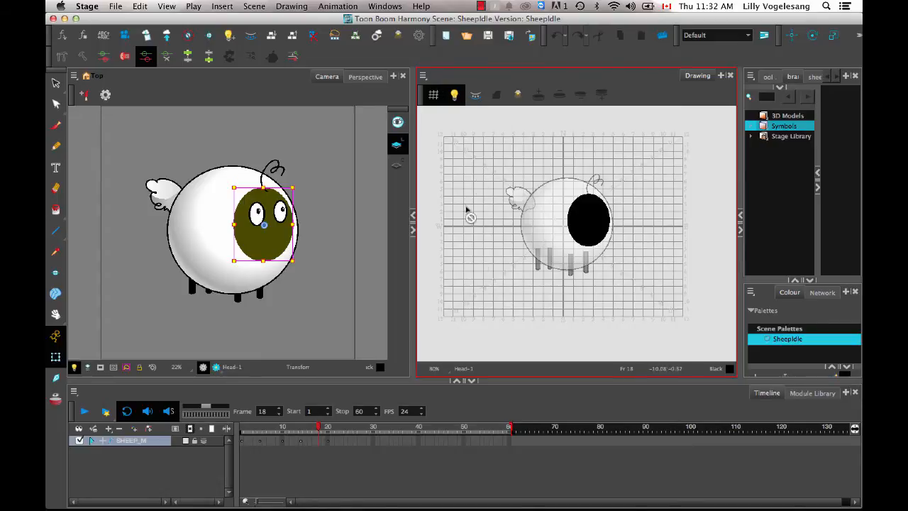
pyautogui.moveTo(157, 325)
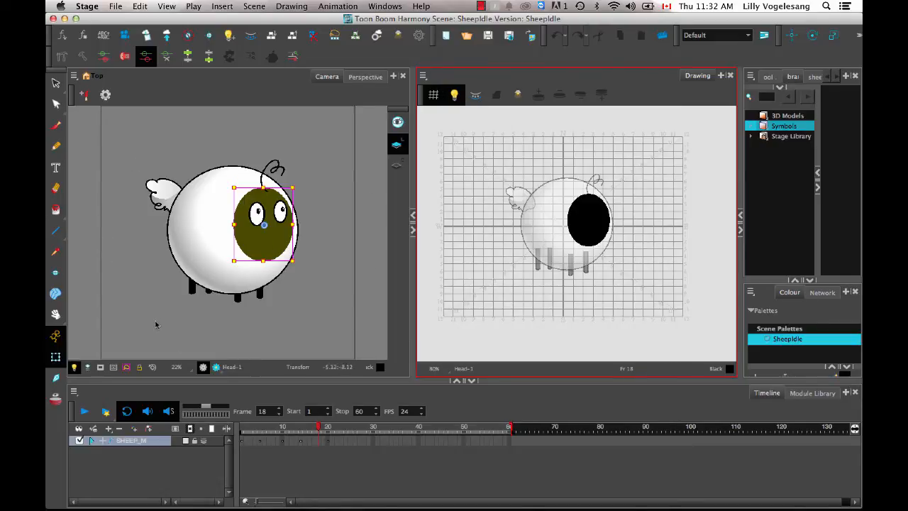
pyautogui.moveTo(649, 212)
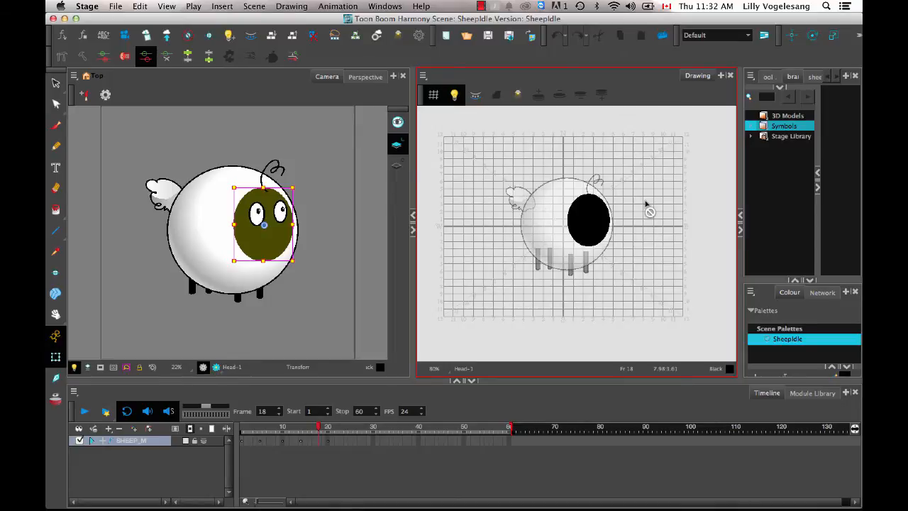
# Start a new drawing layer from the Timeline's Add Drawing Layer button.
pyautogui.click(361, 245)
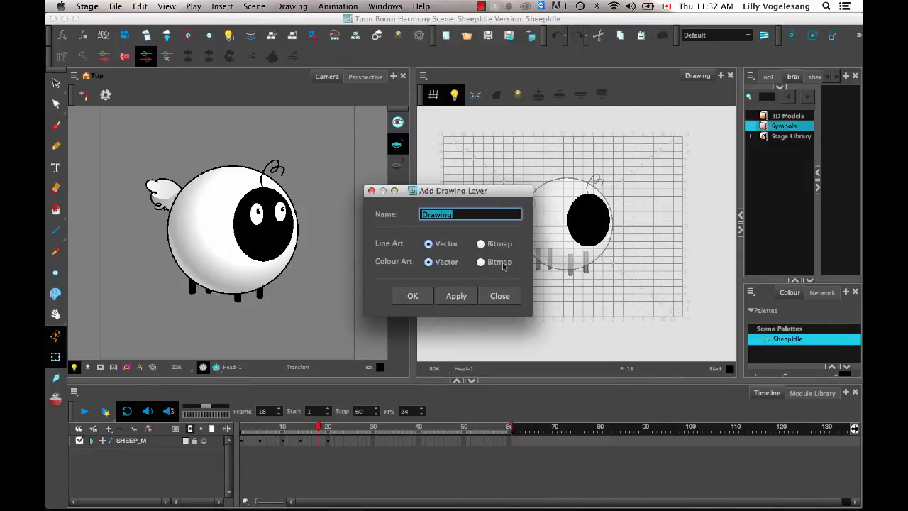
# Name the new vector layer 'Wing' and switch to the Pencil to sketch it.
pyautogui.write('Wing')
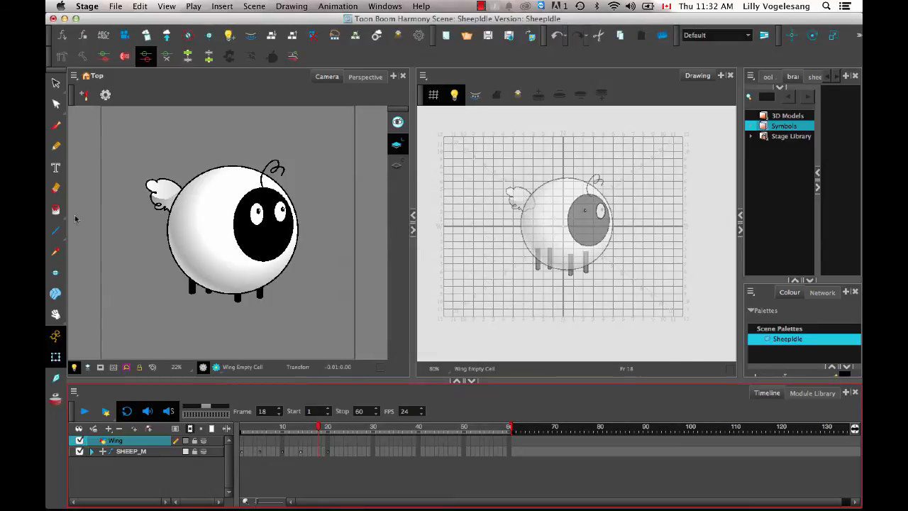
pyautogui.click(56, 146)
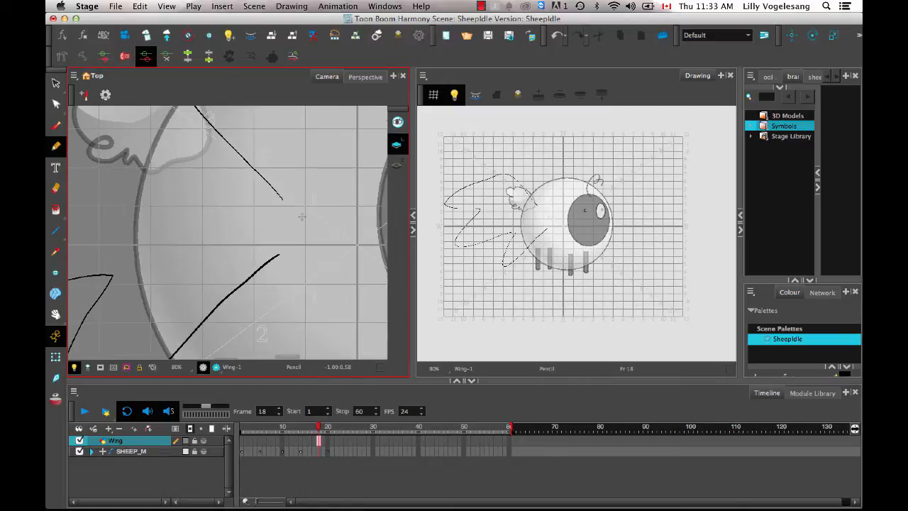
pyautogui.moveTo(352, 217)
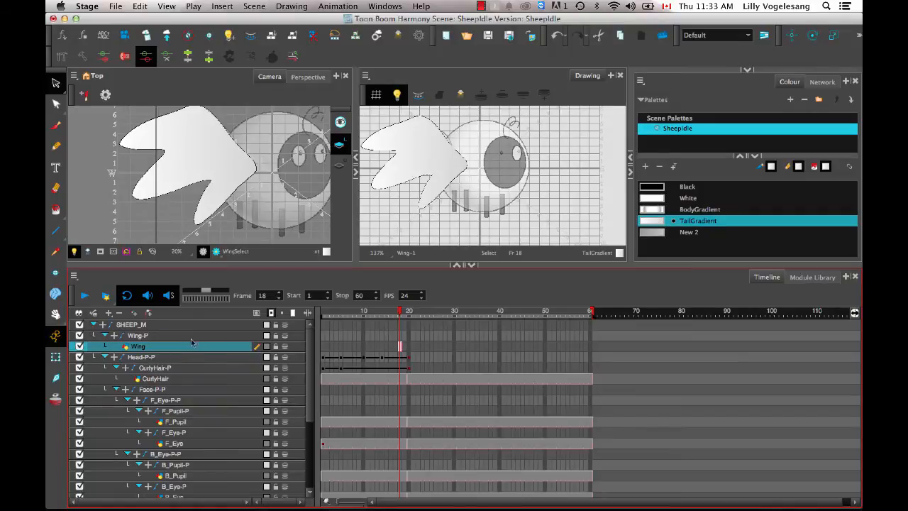
# Drag the Wing layer out of SHEEP_M to the top of the layer list.
pyautogui.click(138, 335)
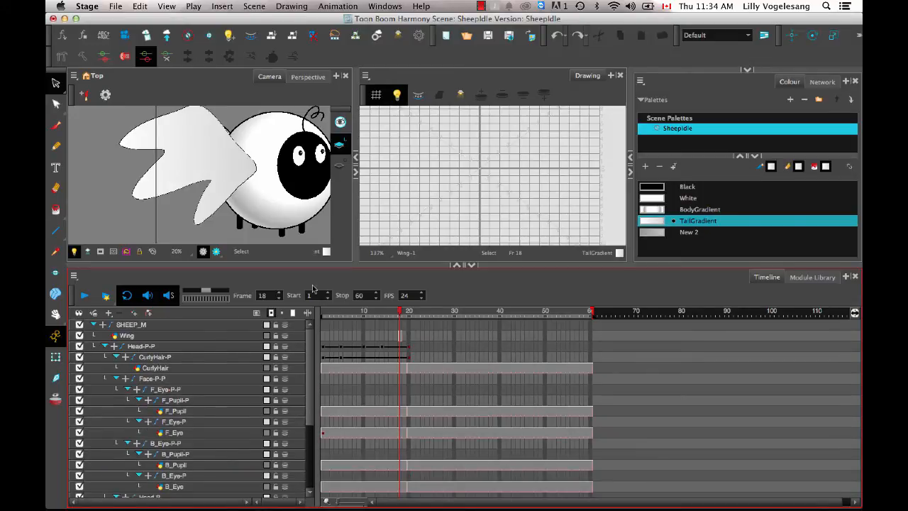
pyautogui.click(135, 346)
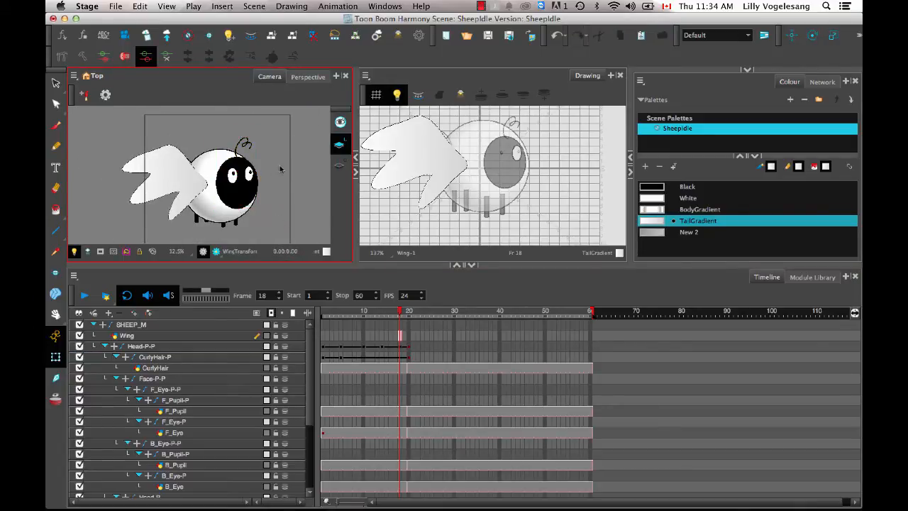
pyautogui.click(126, 335)
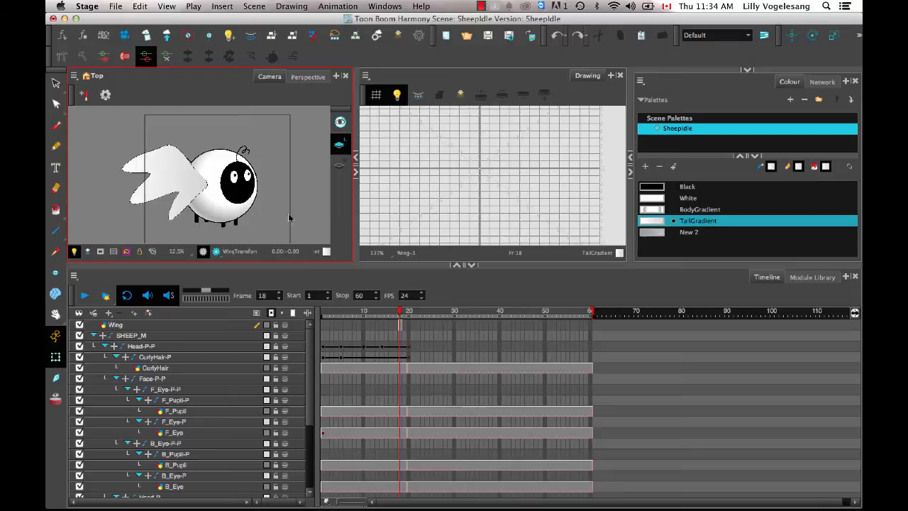
# Select the wing drawing to scale it down behind the sheep.
pyautogui.click(116, 324)
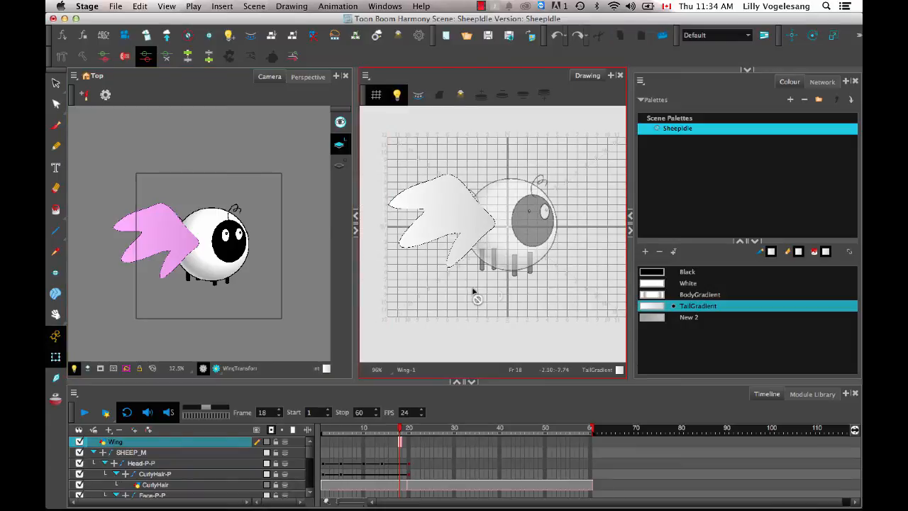
pyautogui.moveTo(526, 264)
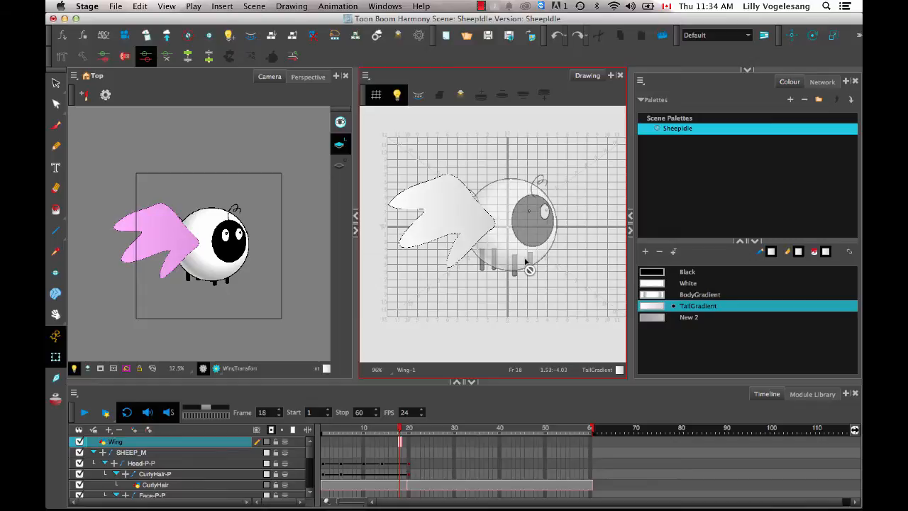
pyautogui.moveTo(311, 300)
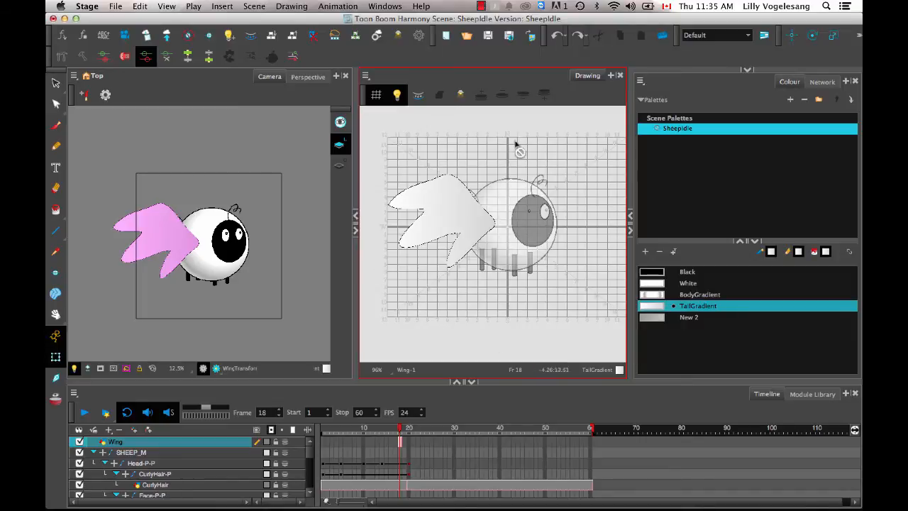
pyautogui.moveTo(426, 330)
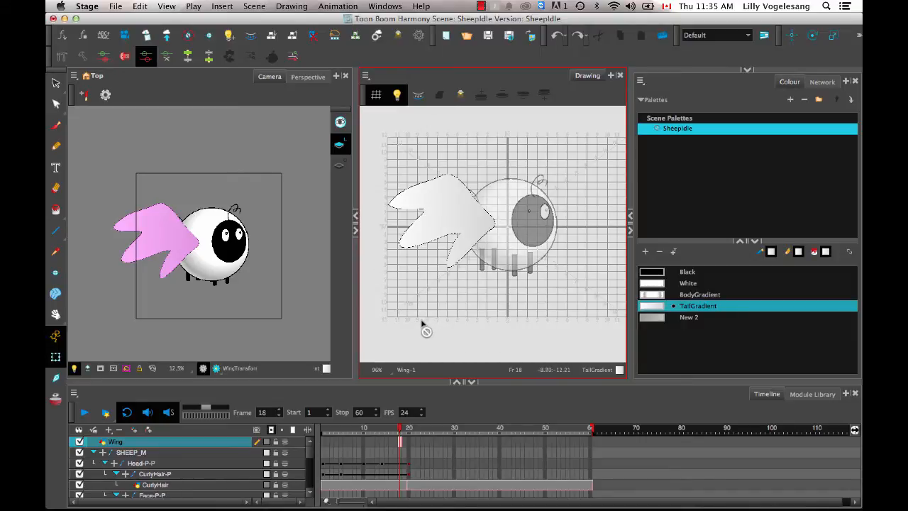
pyautogui.moveTo(431, 218)
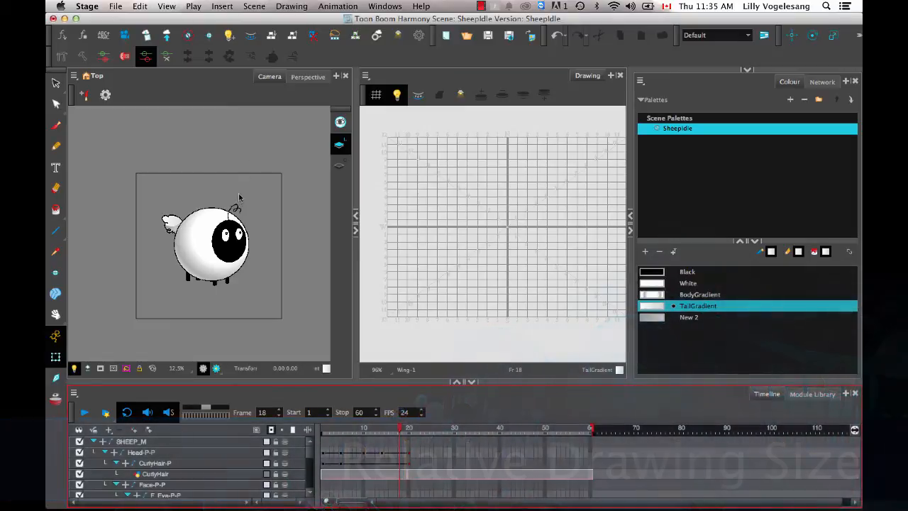
# Select the CurlyHair drawing and reshape the curl into a long strand.
pyautogui.click(154, 474)
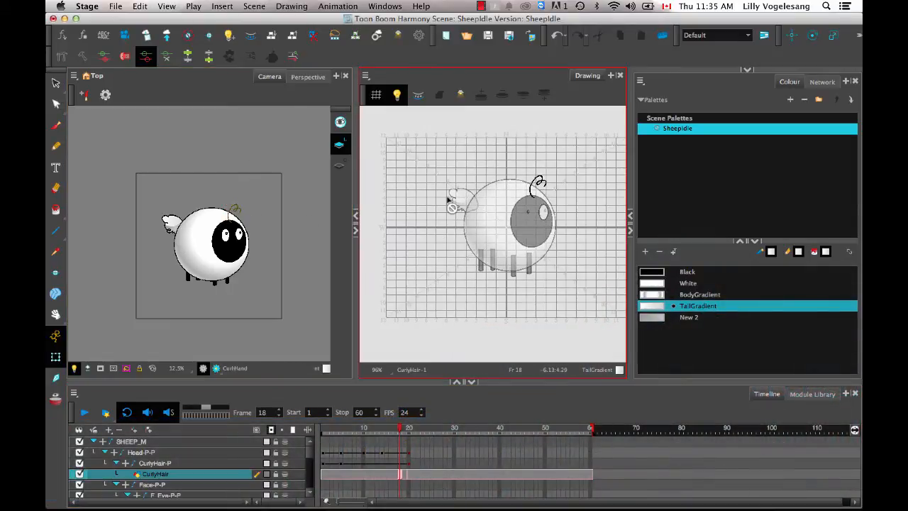
pyautogui.click(56, 358)
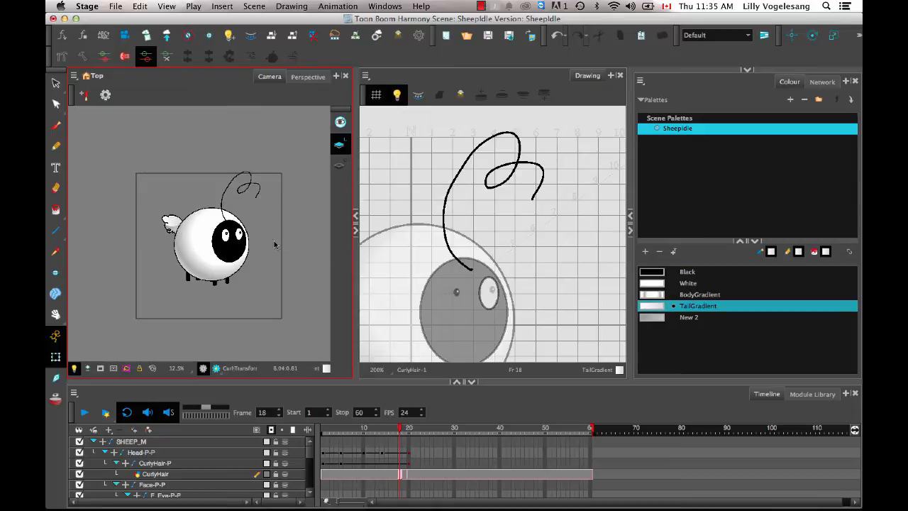
pyautogui.click(155, 473)
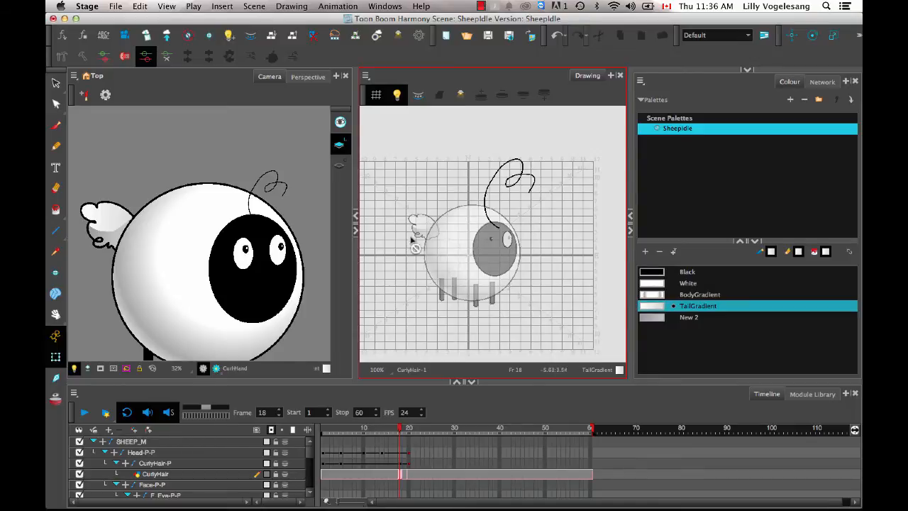
pyautogui.moveTo(566, 176)
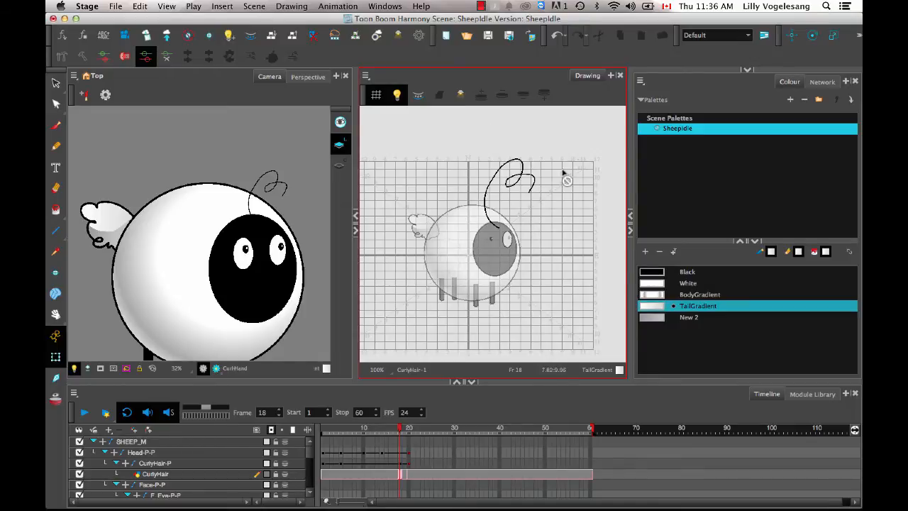
pyautogui.moveTo(377, 316)
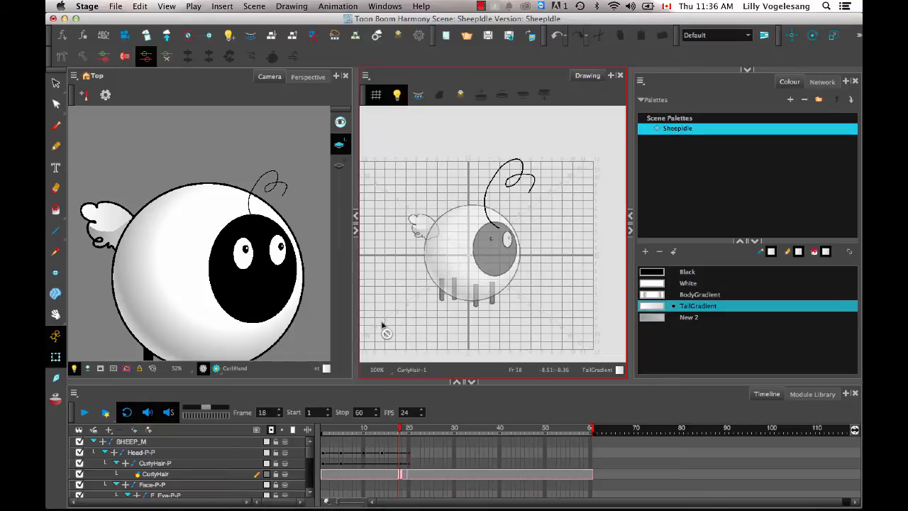
pyautogui.moveTo(411, 349)
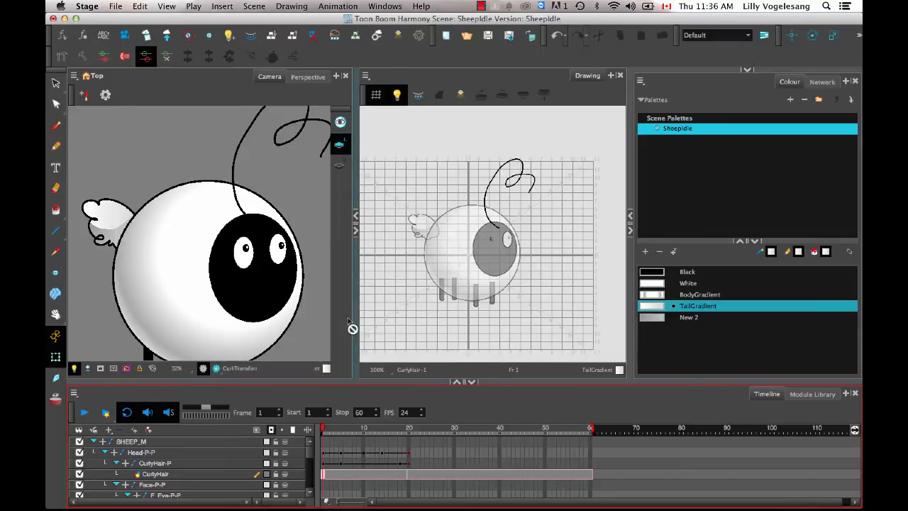
pyautogui.moveTo(298, 249)
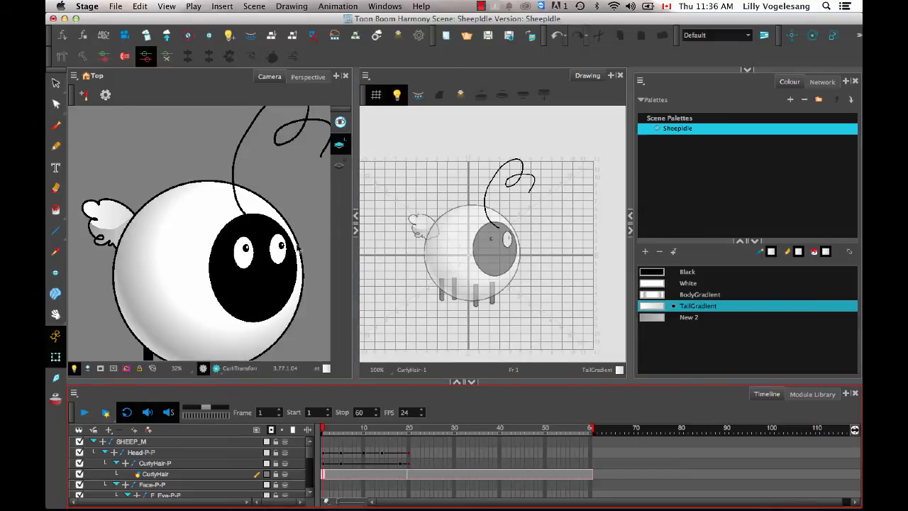
# Use File > Save as New Version and accept the SheepIdle-3 name.
pyautogui.click(116, 7)
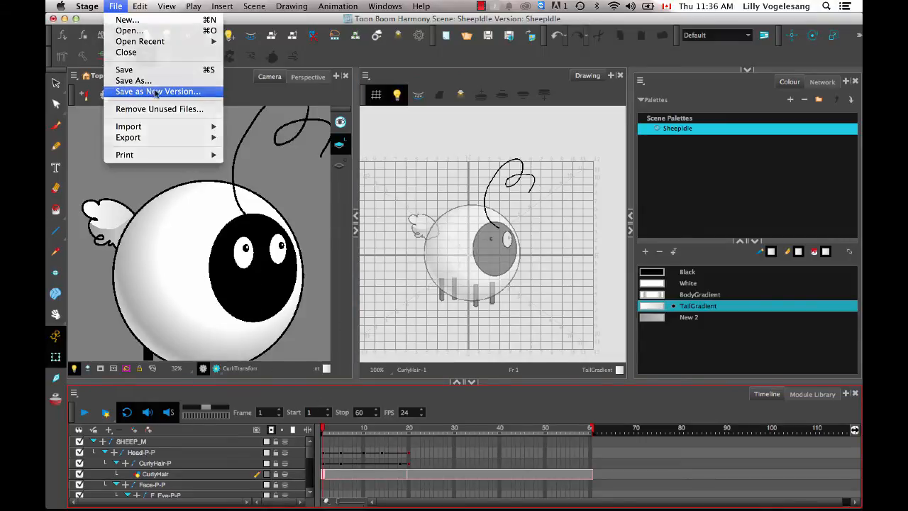
pyautogui.click(157, 91)
pyautogui.write('SheepIdle-')
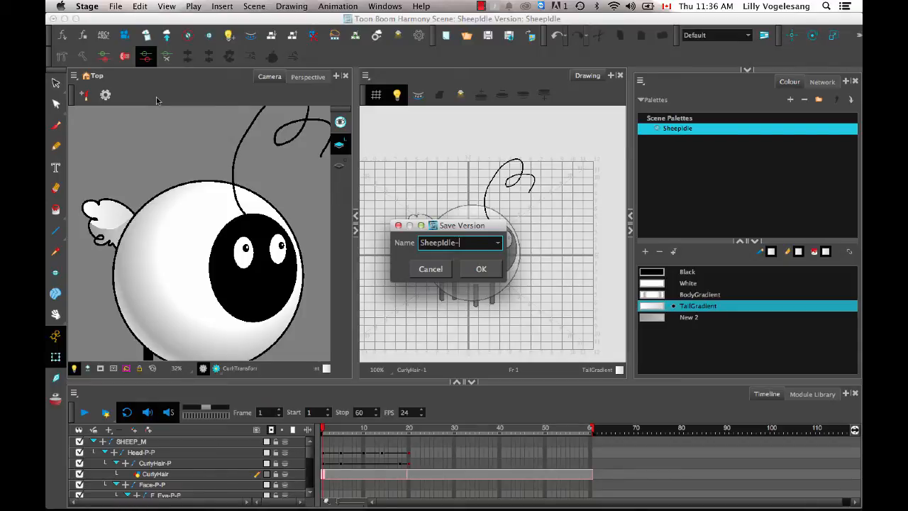
pyautogui.click(481, 268)
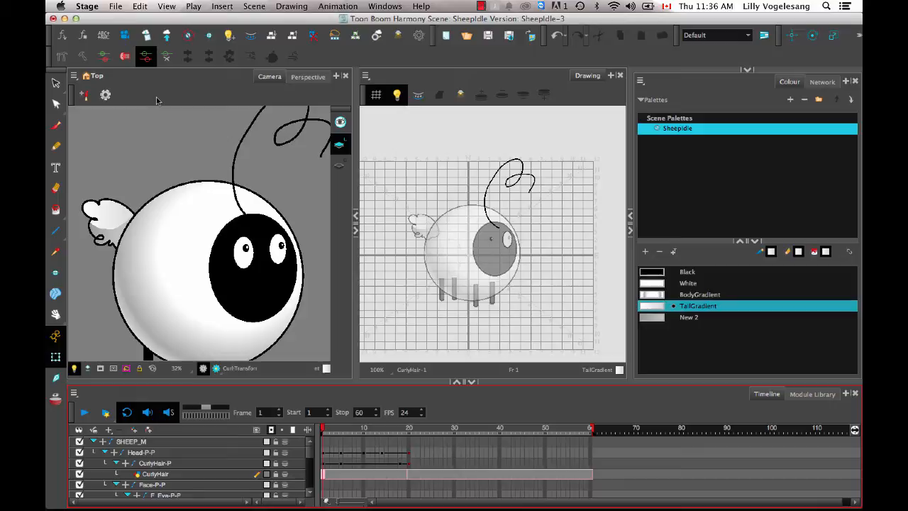
pyautogui.moveTo(401, 76)
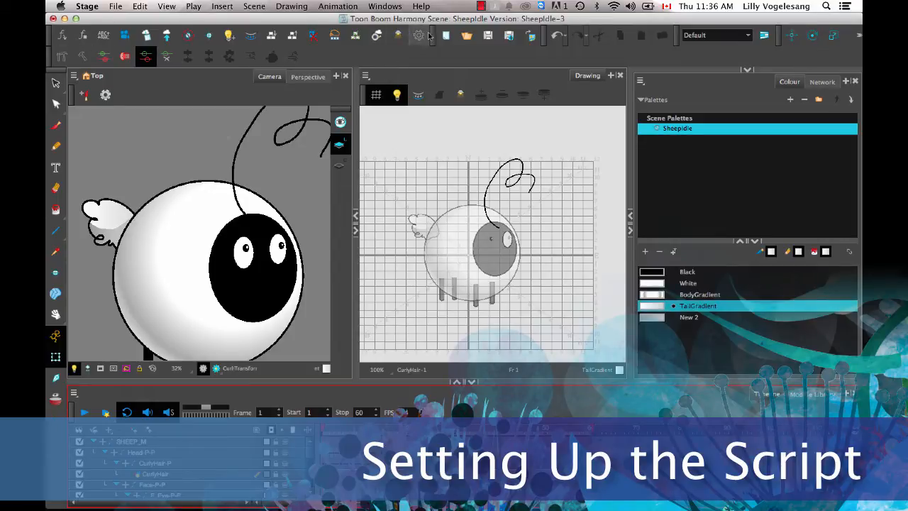
pyautogui.moveTo(56, 84)
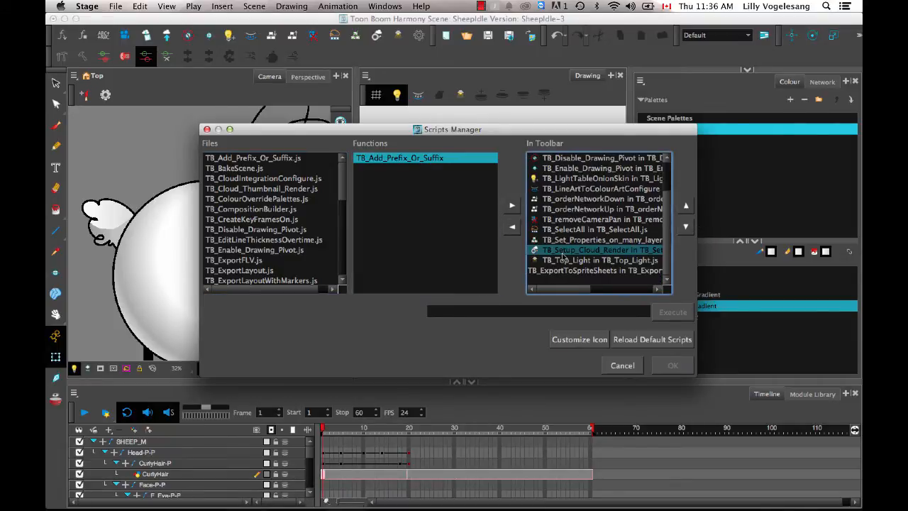
# Add the TB_ExportToSpriteSheets function from TB_ExportToSpriteSheets.js to the toolbar and confirm.
pyautogui.click(596, 271)
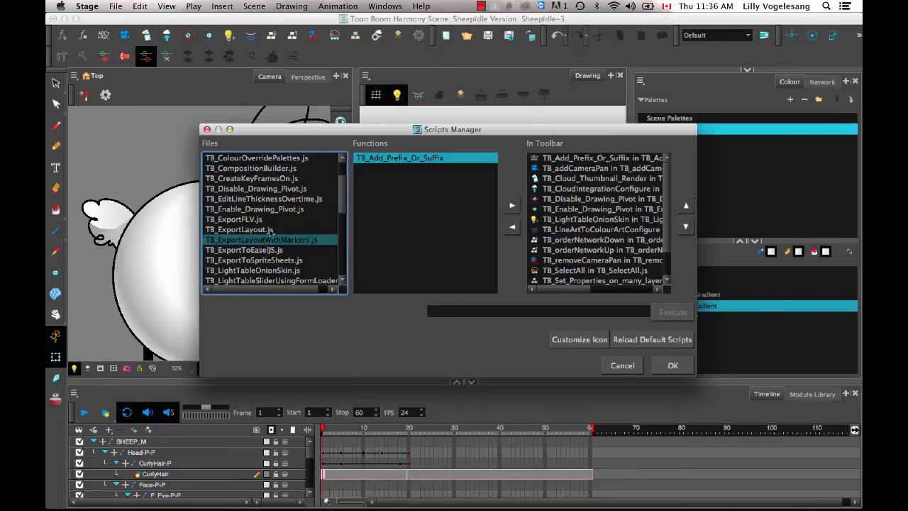
pyautogui.click(253, 260)
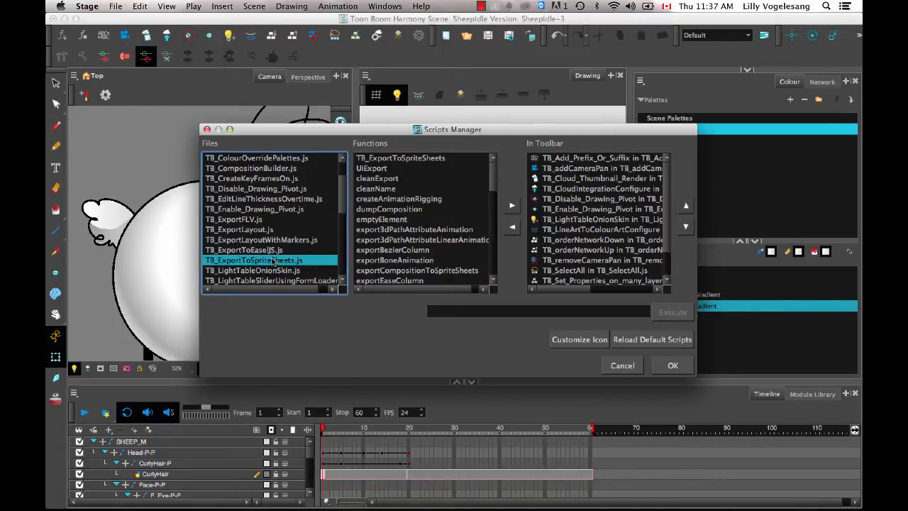
pyautogui.moveTo(403, 132)
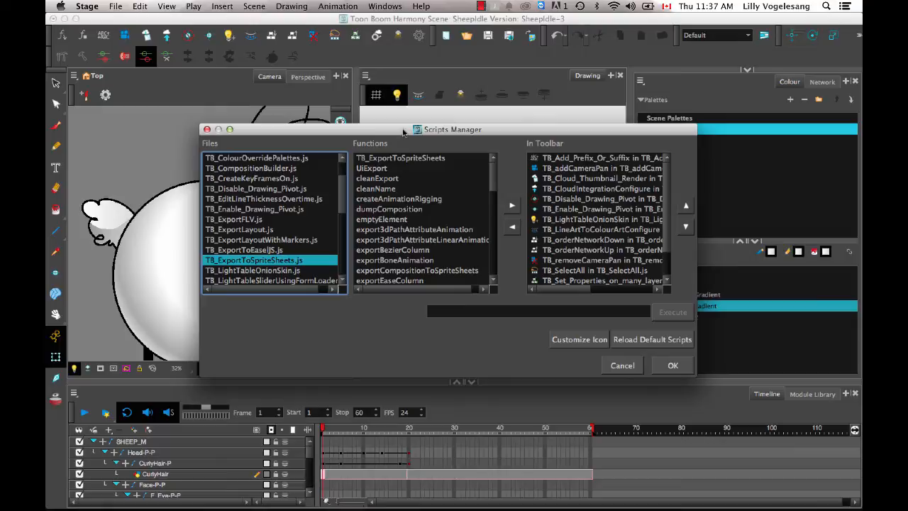
pyautogui.click(372, 168)
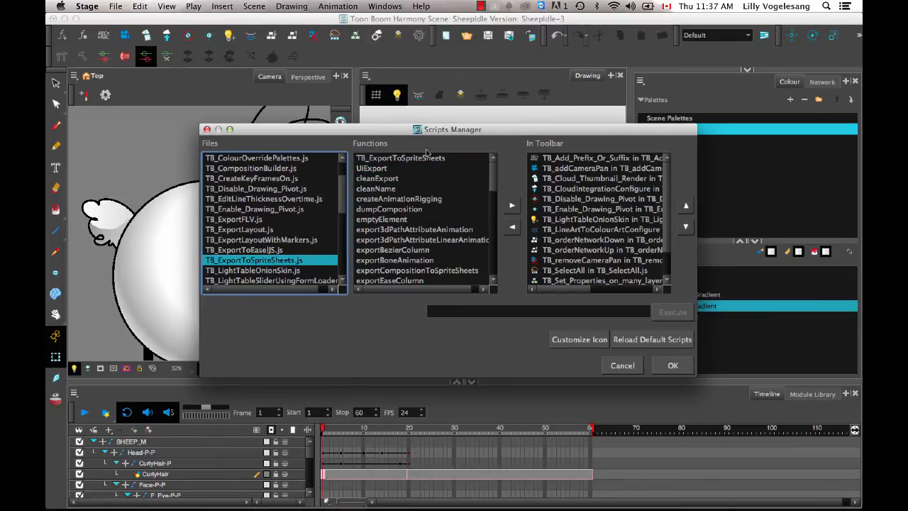
pyautogui.click(401, 157)
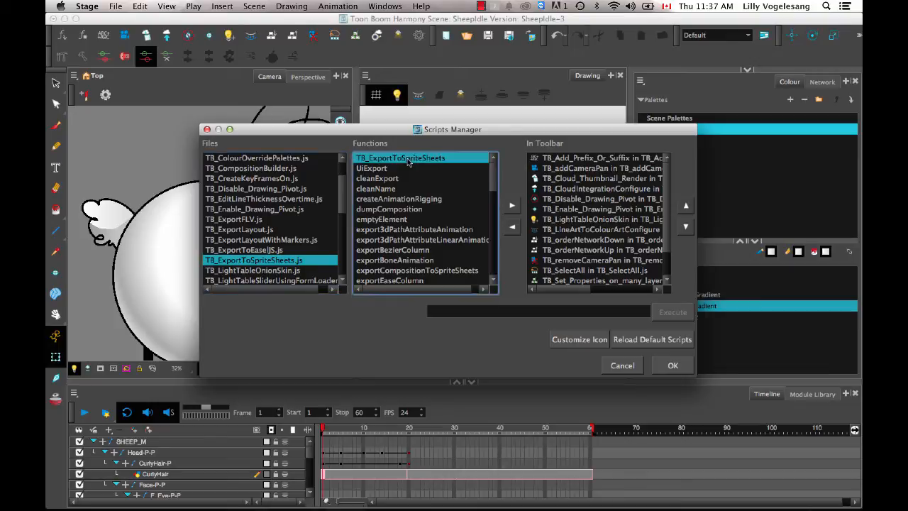
pyautogui.moveTo(406, 160)
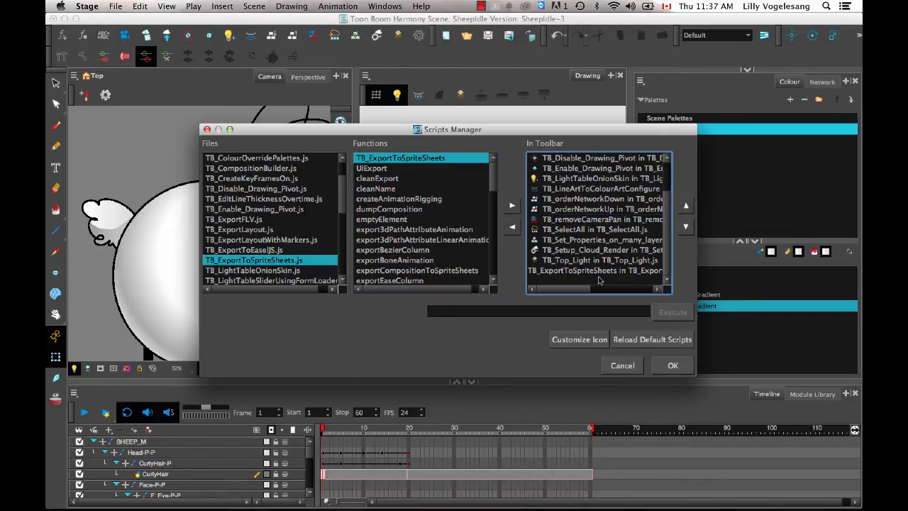
pyautogui.click(597, 271)
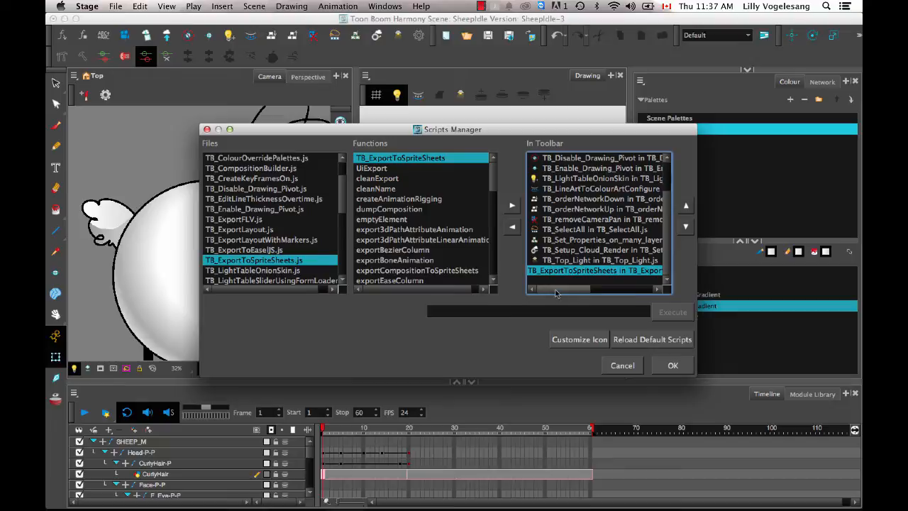
pyautogui.moveTo(653, 386)
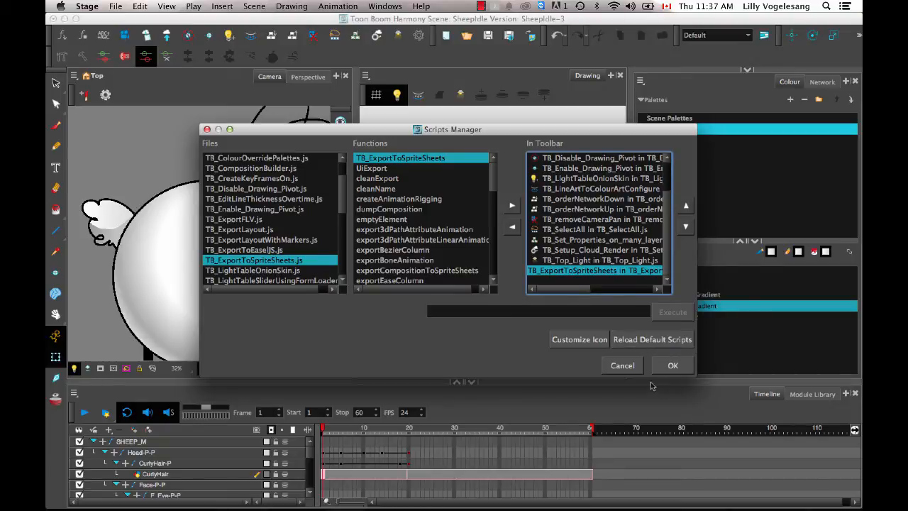
pyautogui.moveTo(622, 365)
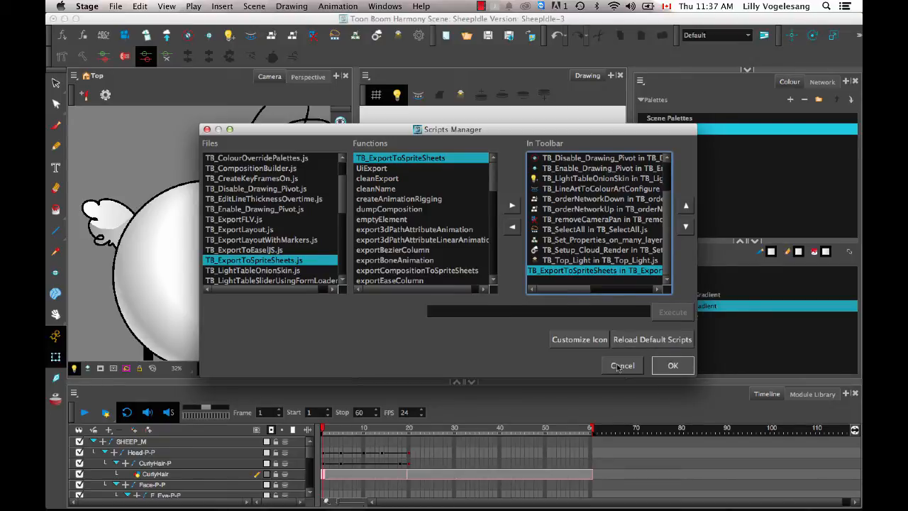
pyautogui.click(622, 365)
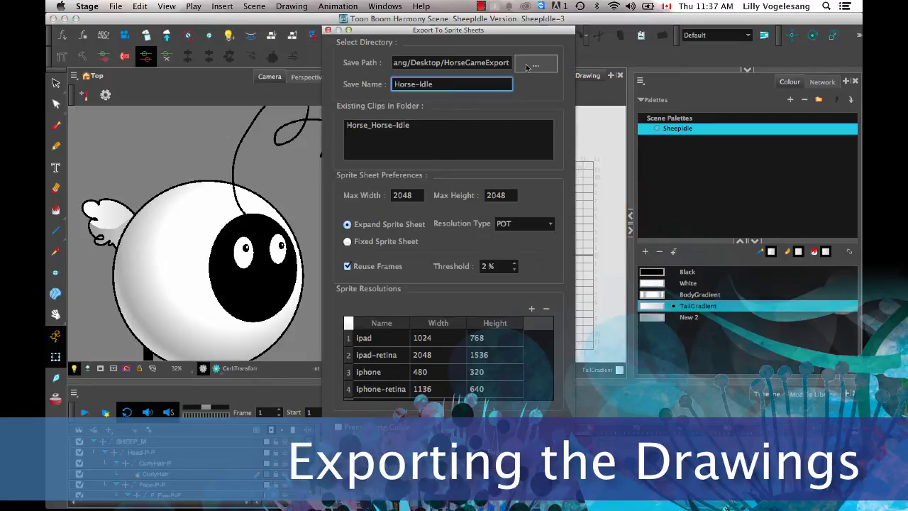
# Create a SheepExport-LongCurl folder on the Desktop and choose it as save location.
pyautogui.click(536, 63)
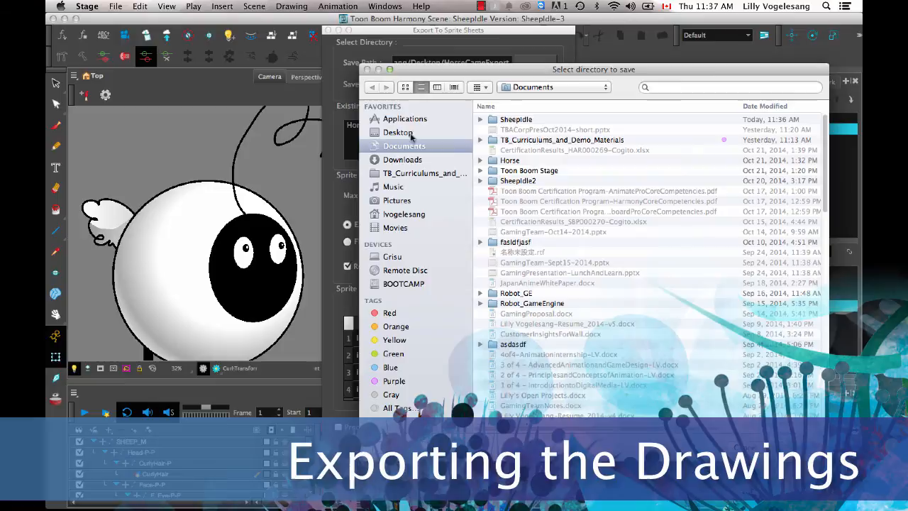
pyautogui.click(398, 132)
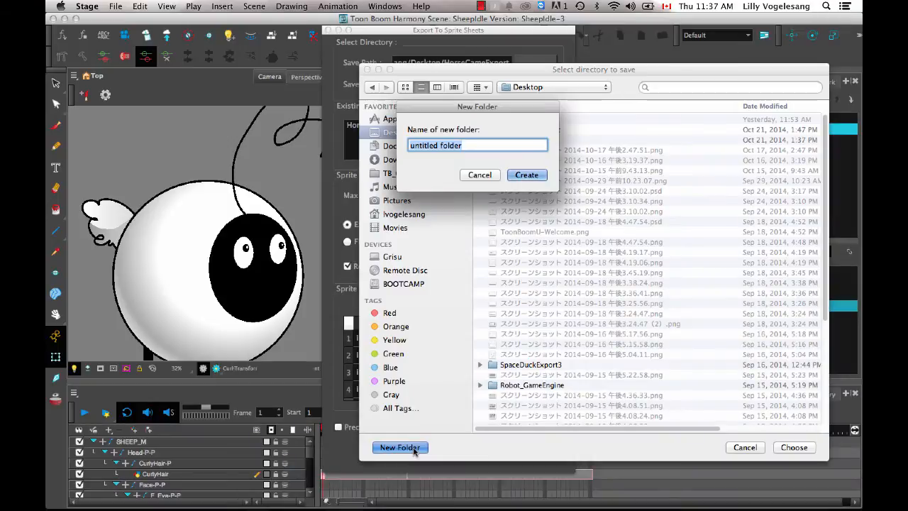
pyautogui.write('SheepExport -')
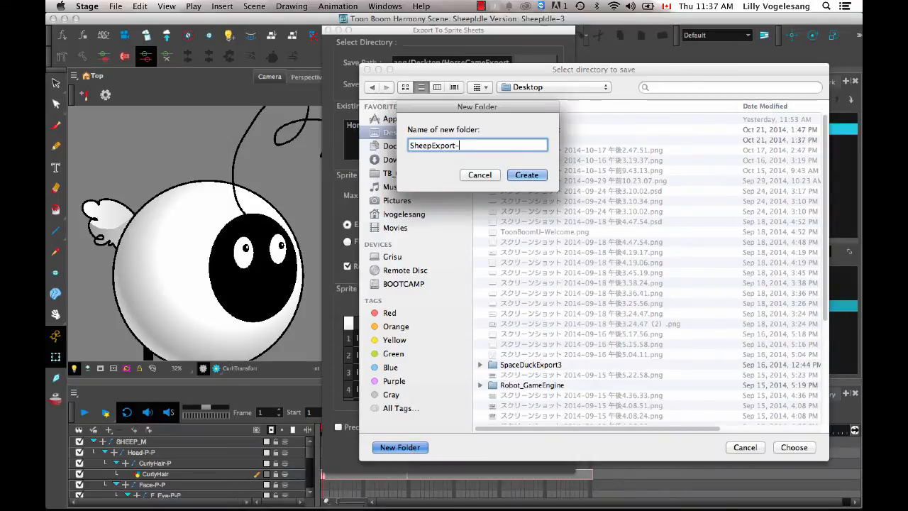
pyautogui.write('LongCurl')
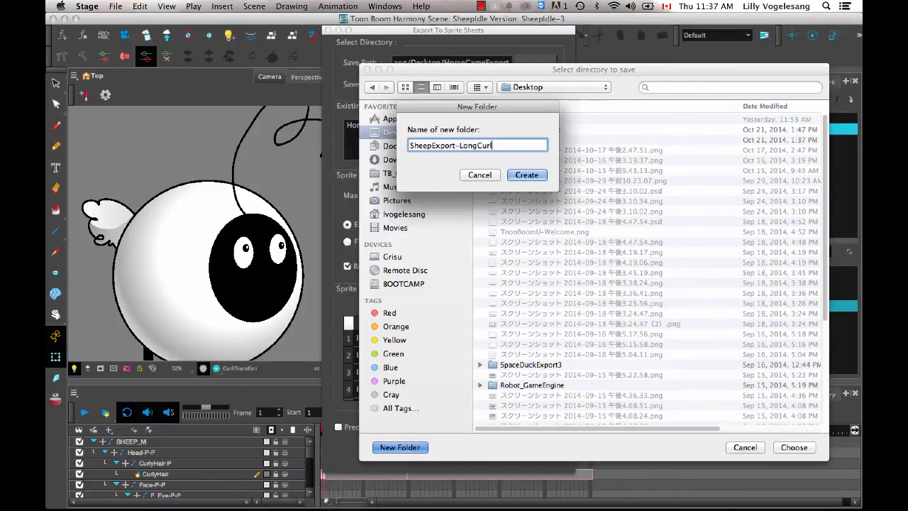
pyautogui.click(526, 174)
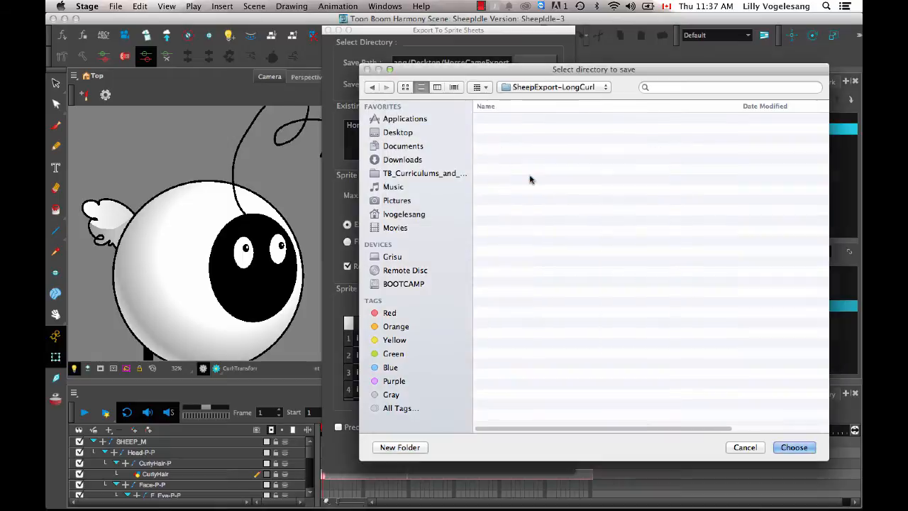
pyautogui.click(795, 447)
pyautogui.write('Sheep')
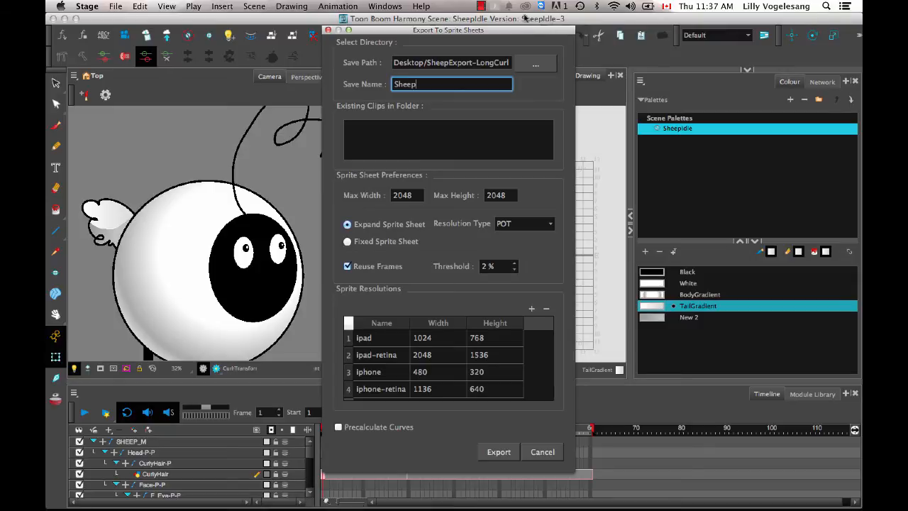
pyautogui.moveTo(347, 162)
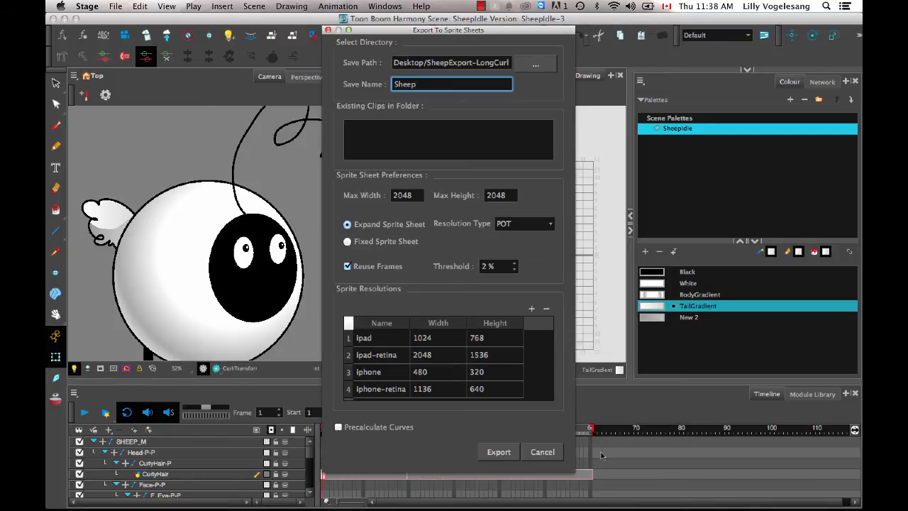
# Export the sheep sprite sheets named Sheep, then bring up a Finder window on the Desktop.
pyautogui.click(498, 452)
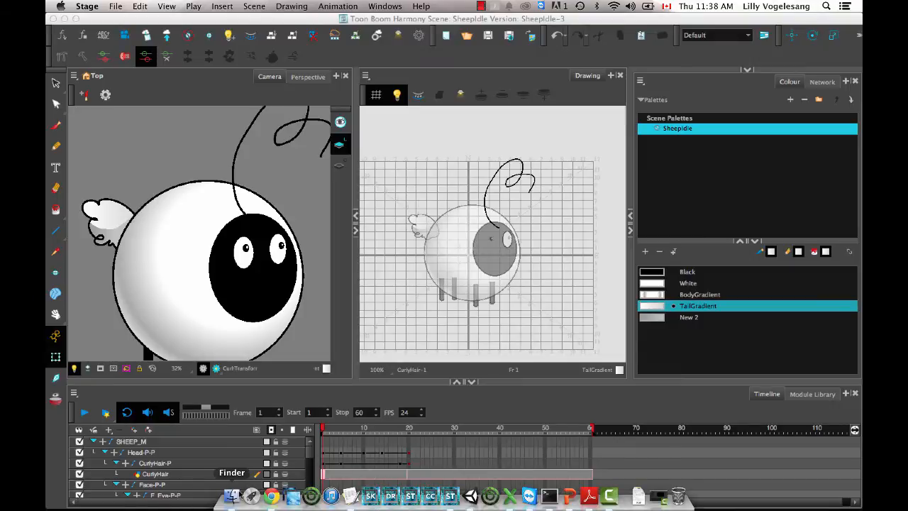
pyautogui.click(231, 495)
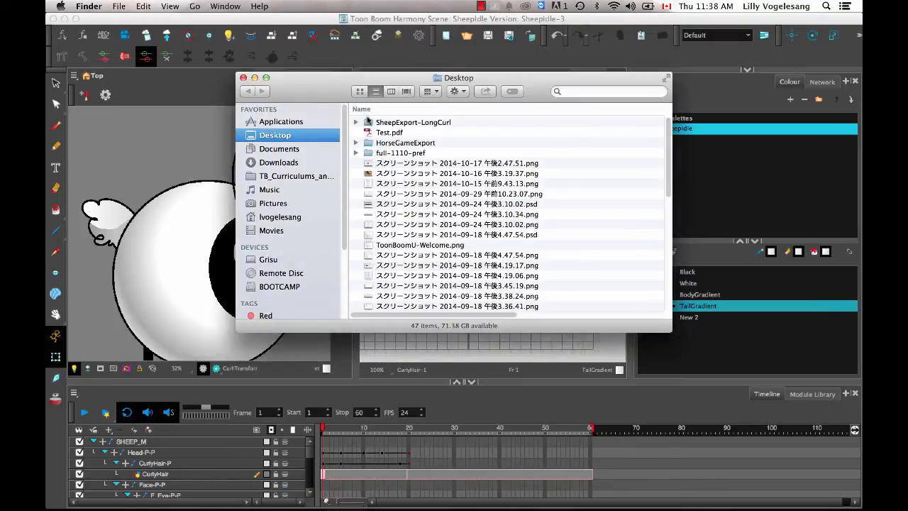
# Open sheet_Top-ipad-retina.png from SheepExport-LongCurl/Sheep in Preview, then return to Harmony.
pyautogui.doubleClick(413, 122)
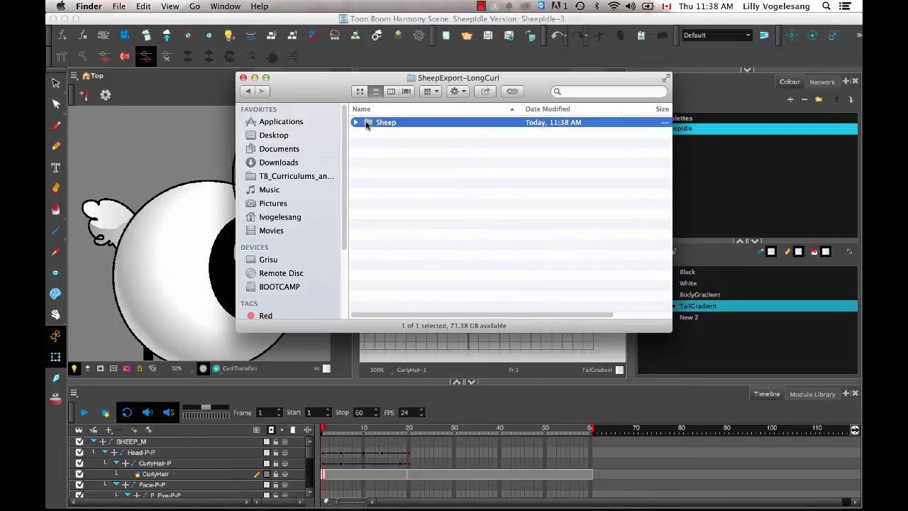
pyautogui.doubleClick(386, 122)
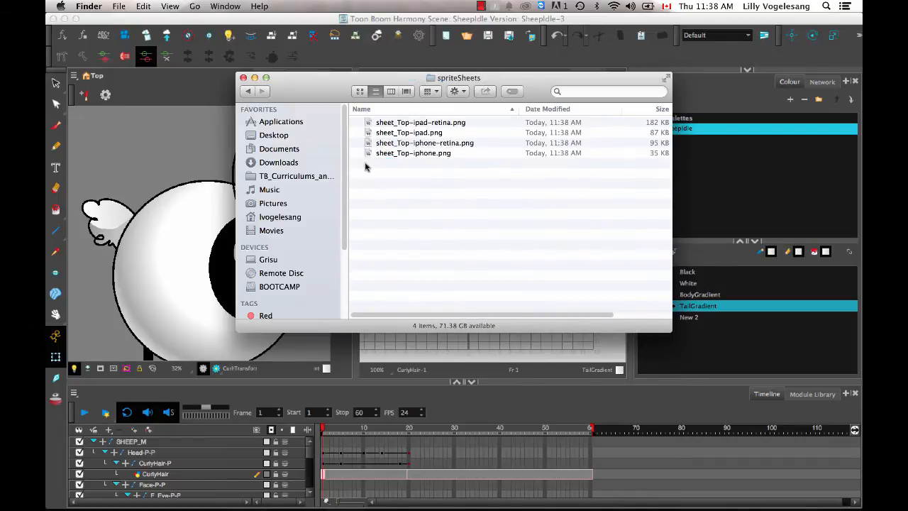
pyautogui.click(420, 122)
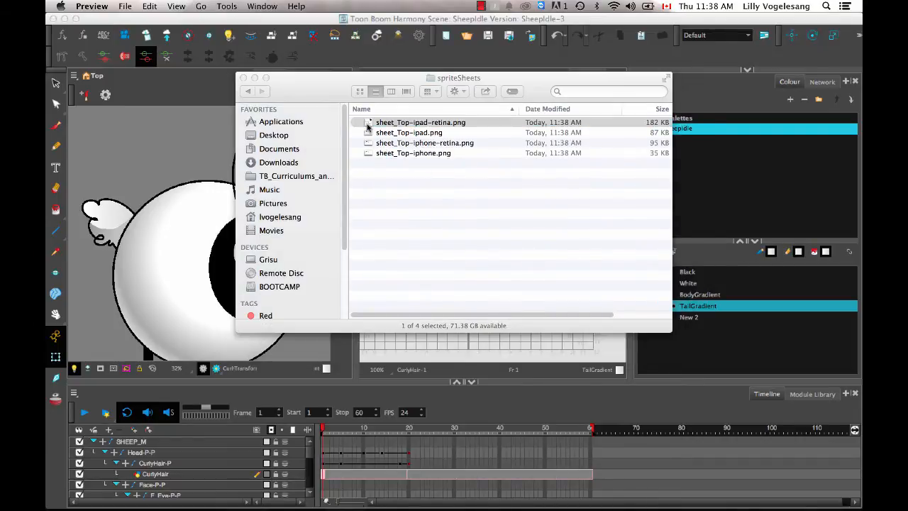
pyautogui.doubleClick(420, 122)
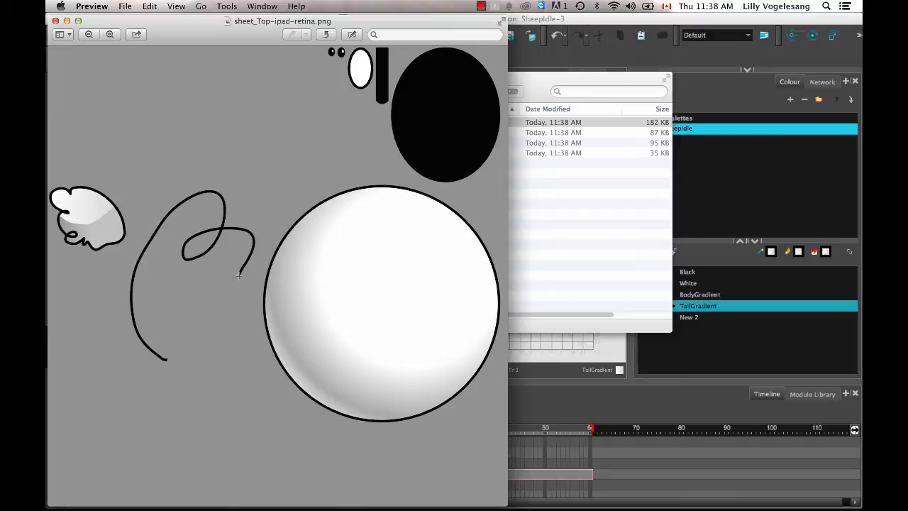
pyautogui.moveTo(340, 284)
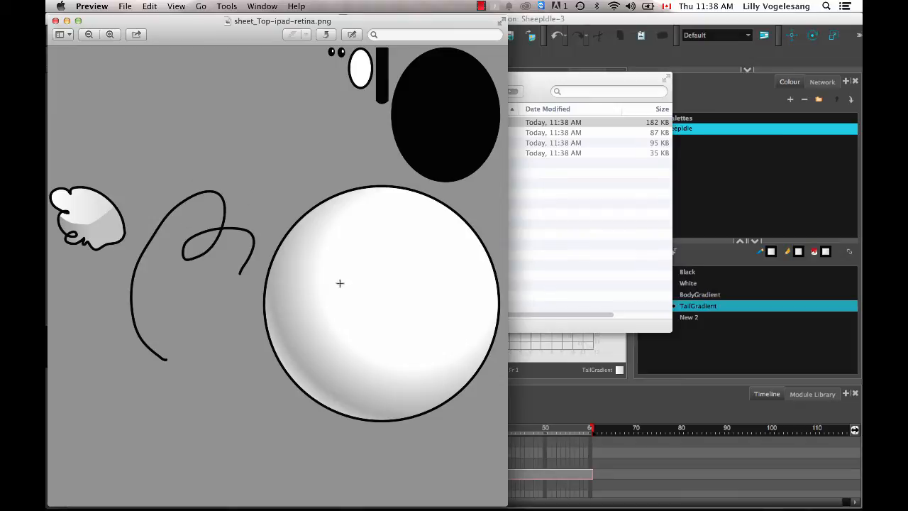
pyautogui.moveTo(377, 363)
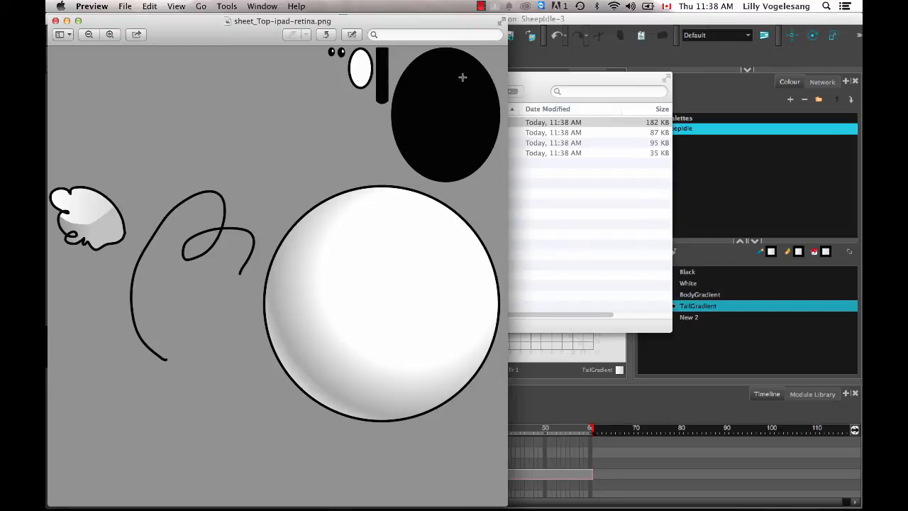
pyautogui.moveTo(436, 53)
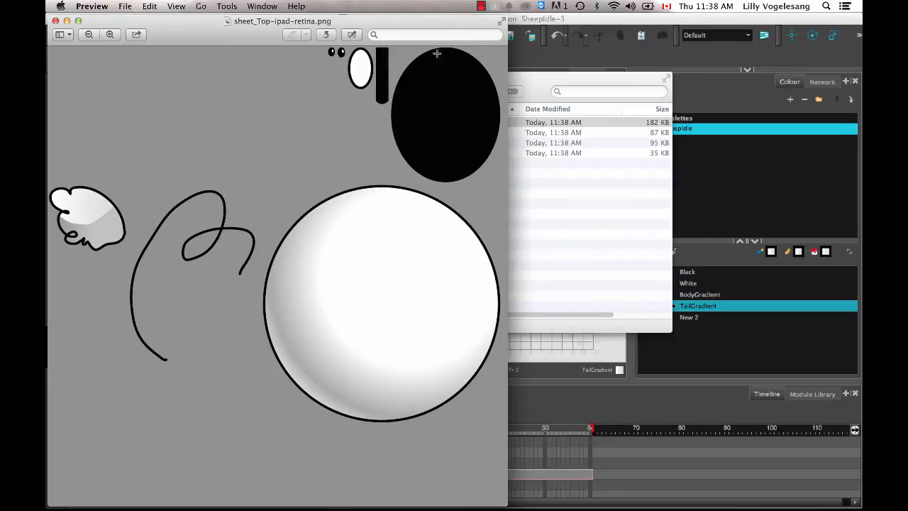
pyautogui.moveTo(389, 19)
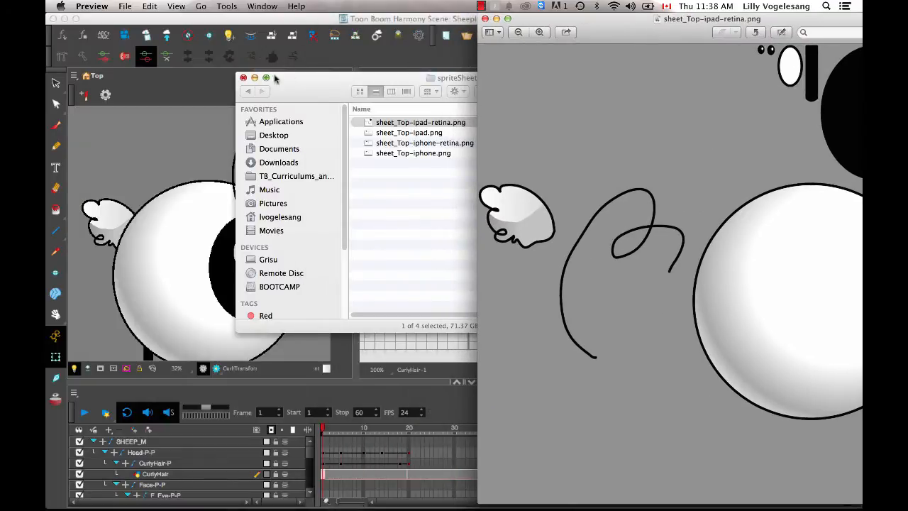
pyautogui.click(243, 78)
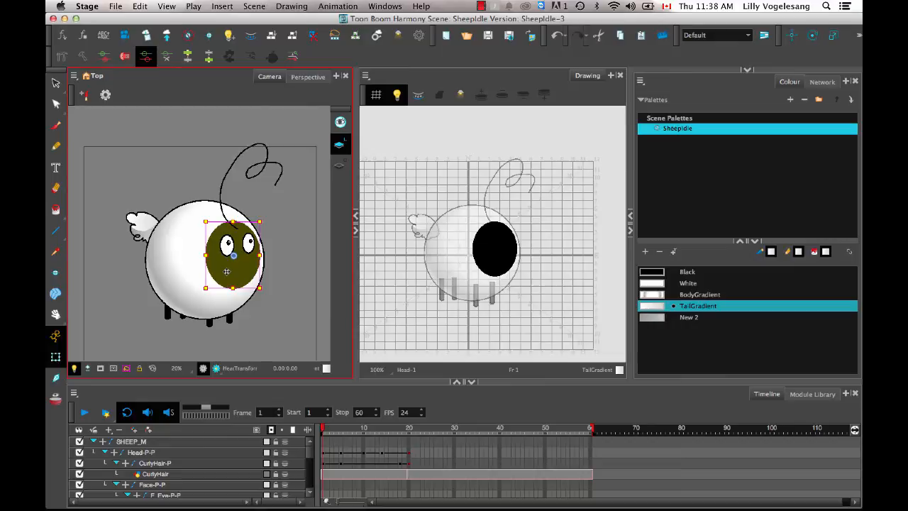
# Go to frame 18, where the curl is small, and select the CurlyHair drawing.
pyautogui.click(417, 431)
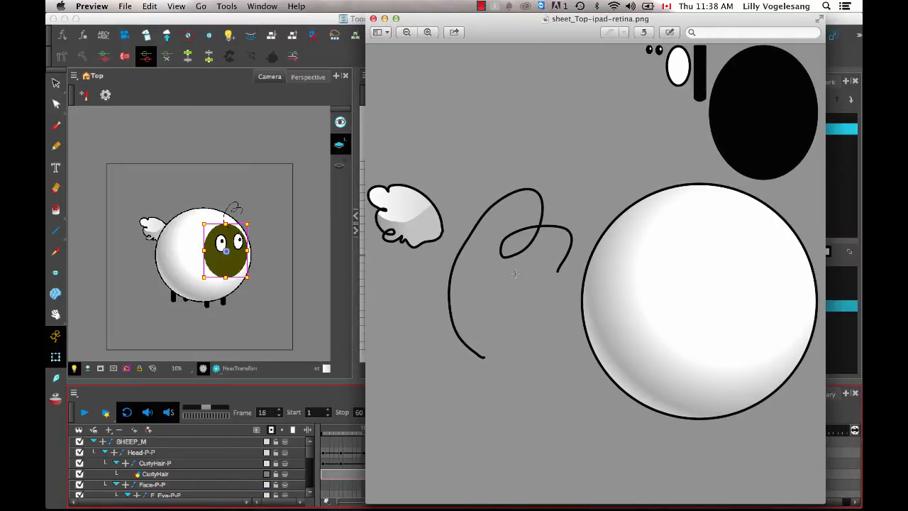
pyautogui.moveTo(238, 213)
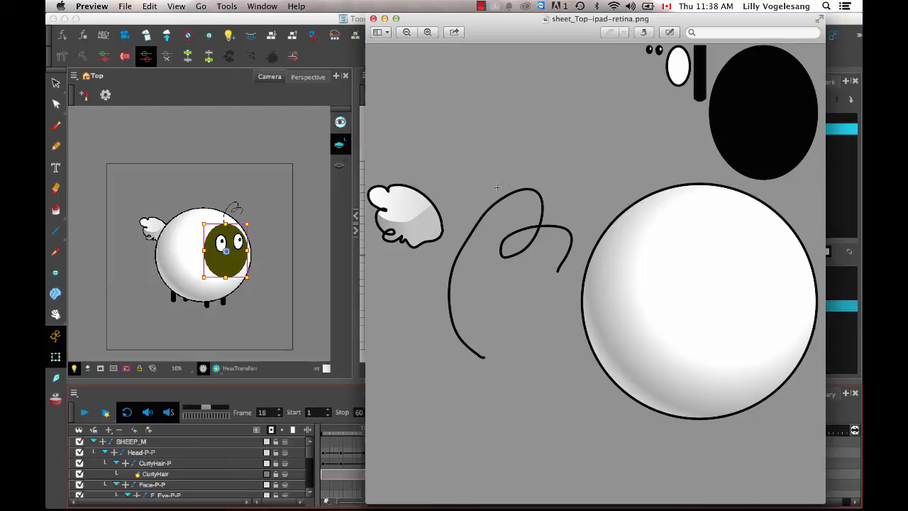
pyautogui.moveTo(613, 315)
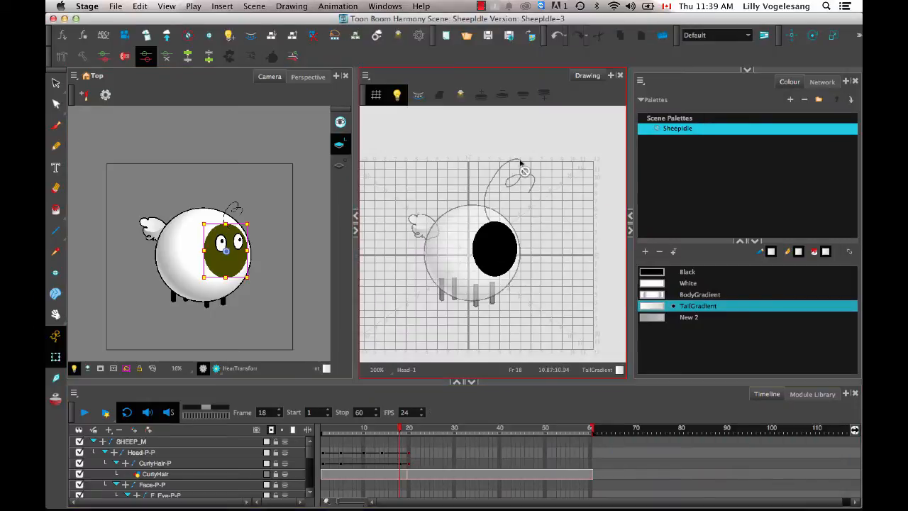
pyautogui.moveTo(543, 183)
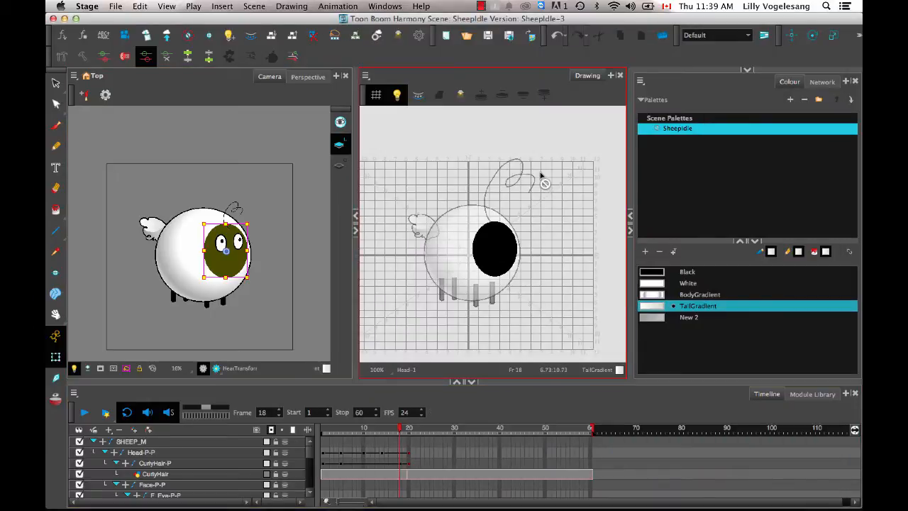
pyautogui.moveTo(389, 190)
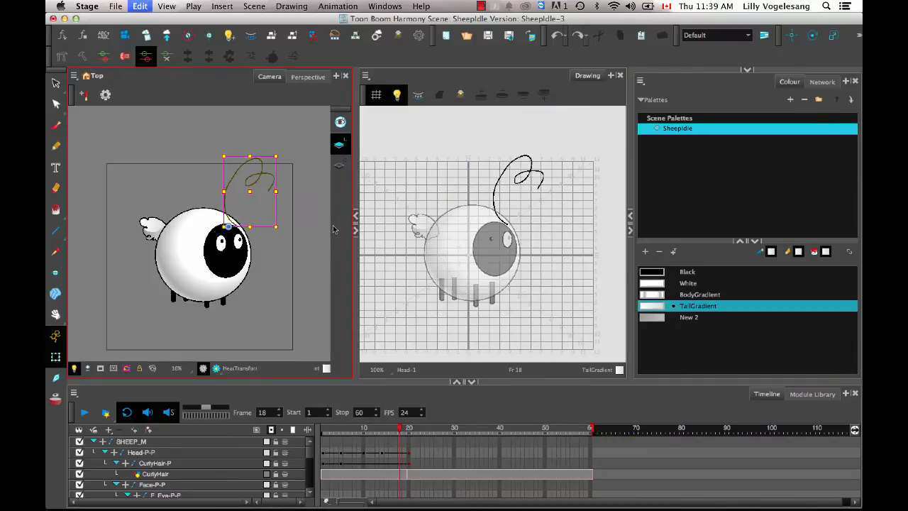
pyautogui.click(155, 473)
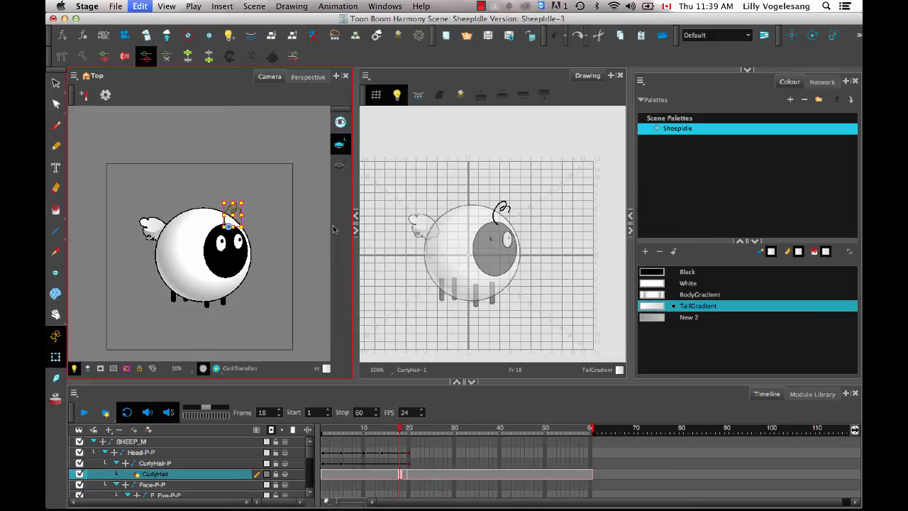
pyautogui.moveTo(255, 460)
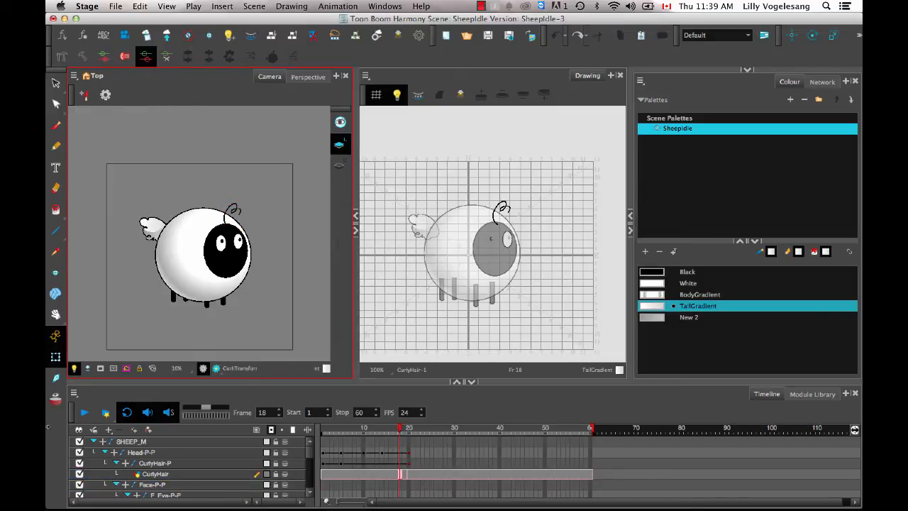
# Jump to frame 5 on the Timeline to examine the CurlyHair drawing.
pyautogui.click(84, 412)
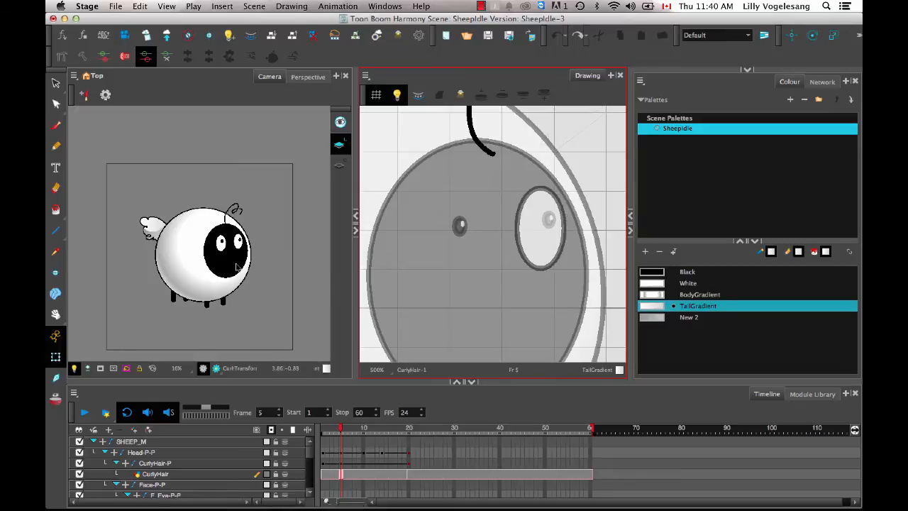
pyautogui.moveTo(224, 253)
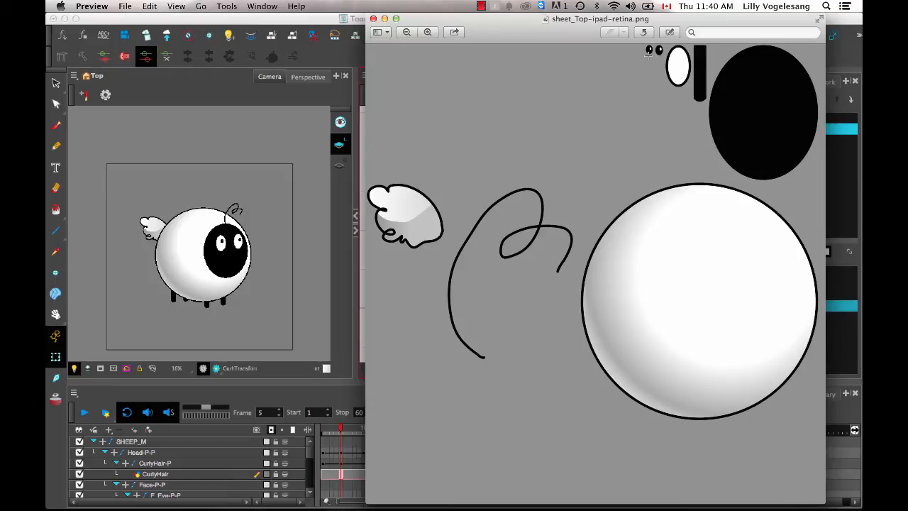
pyautogui.moveTo(687, 101)
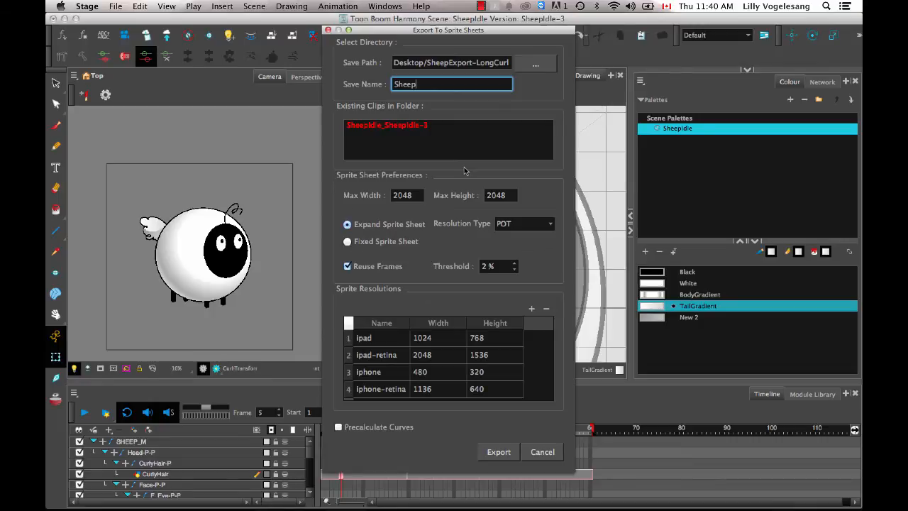
pyautogui.moveTo(478, 163)
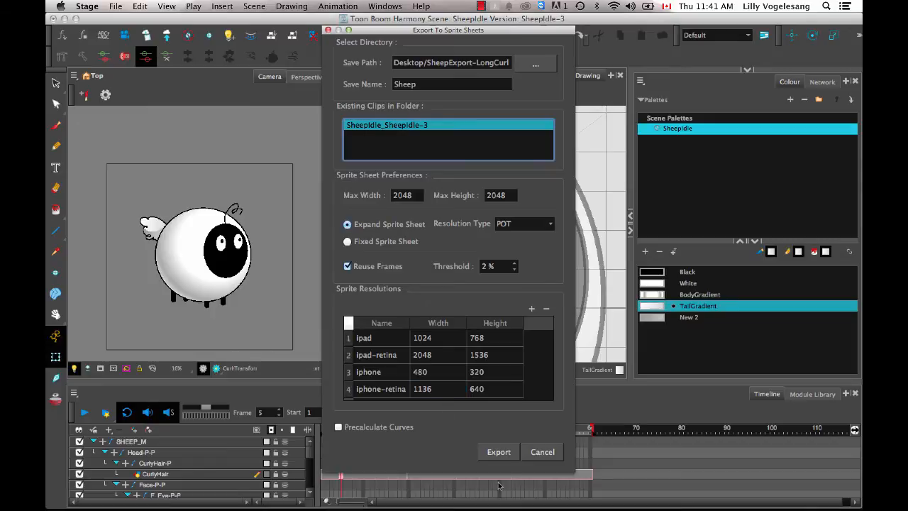
# Export the SheepIdle clip as Sheep sprite sheets into Desktop/SheepExport-LongCurl.
pyautogui.click(499, 452)
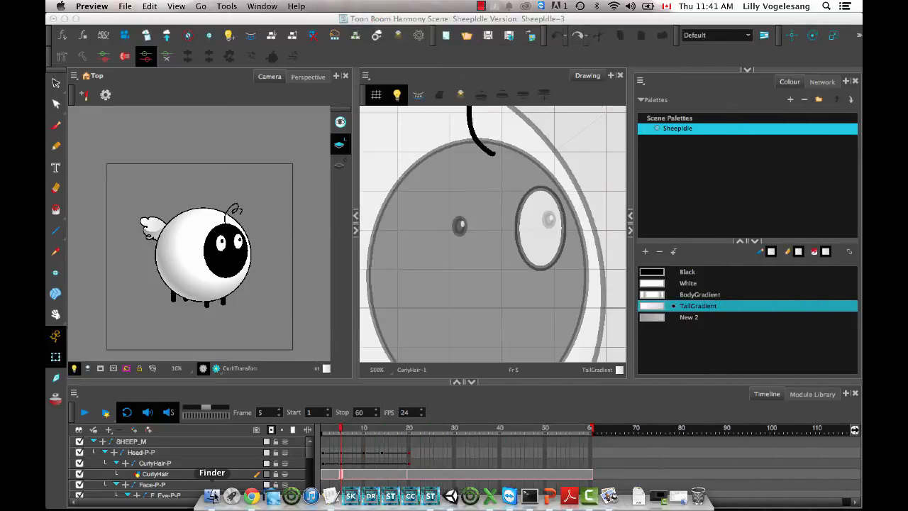
pyautogui.moveTo(450, 497)
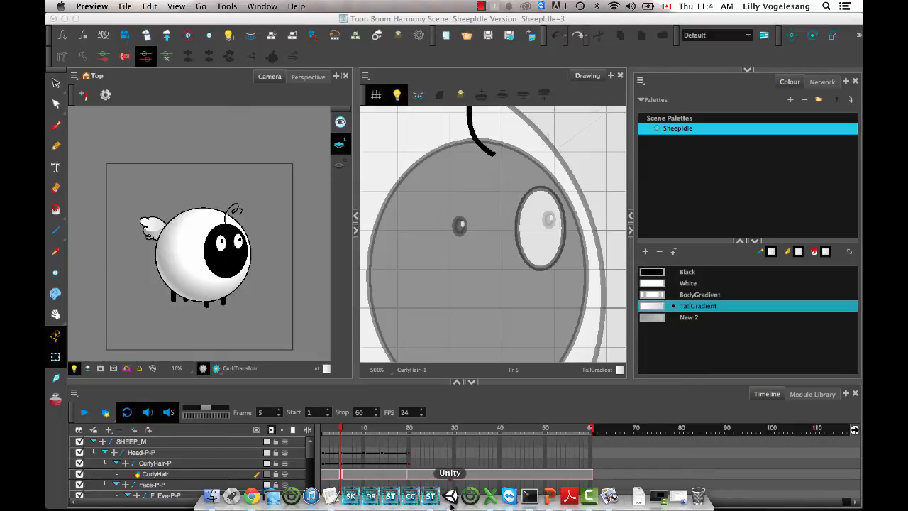
# Switch to the Unity editor showing UnityProject's untitled scene with only Main Camera.
pyautogui.click(450, 495)
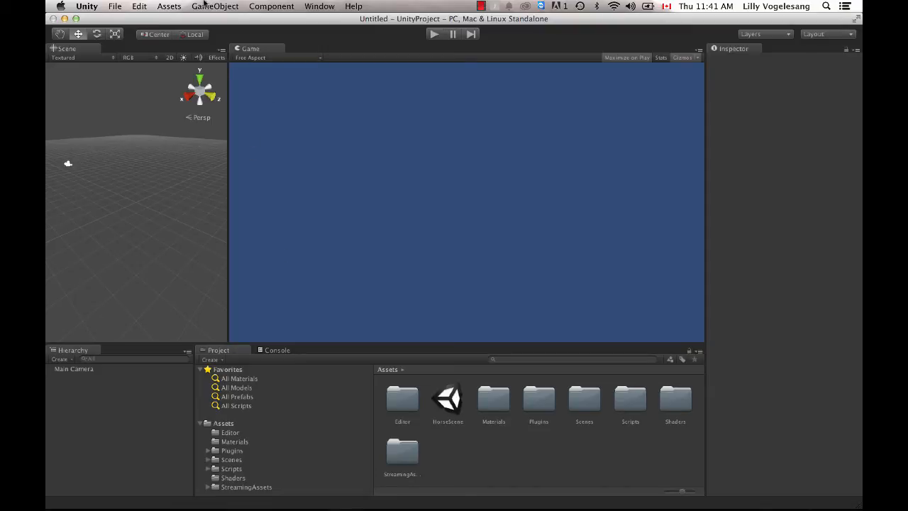
# Create a Harmony Object from the Desktop/SheepExport-LongCurl/Sheep export folder.
pyautogui.click(214, 6)
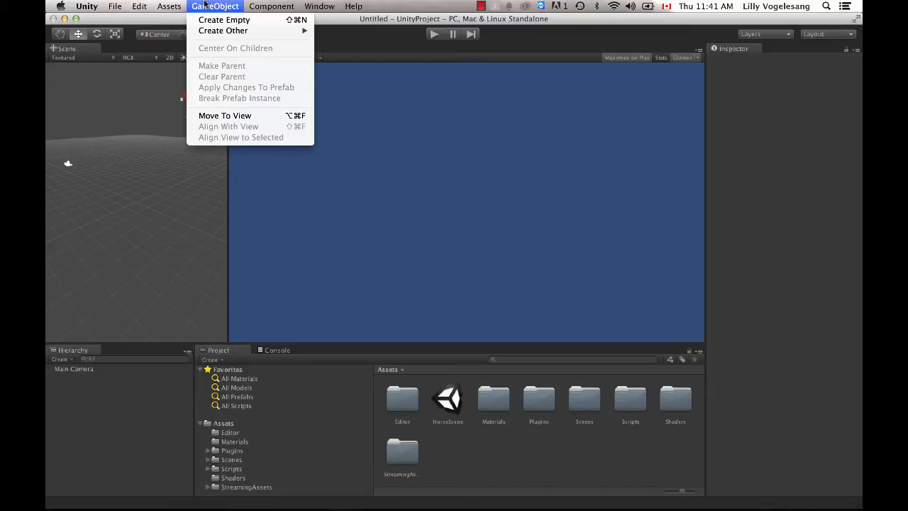
pyautogui.click(223, 31)
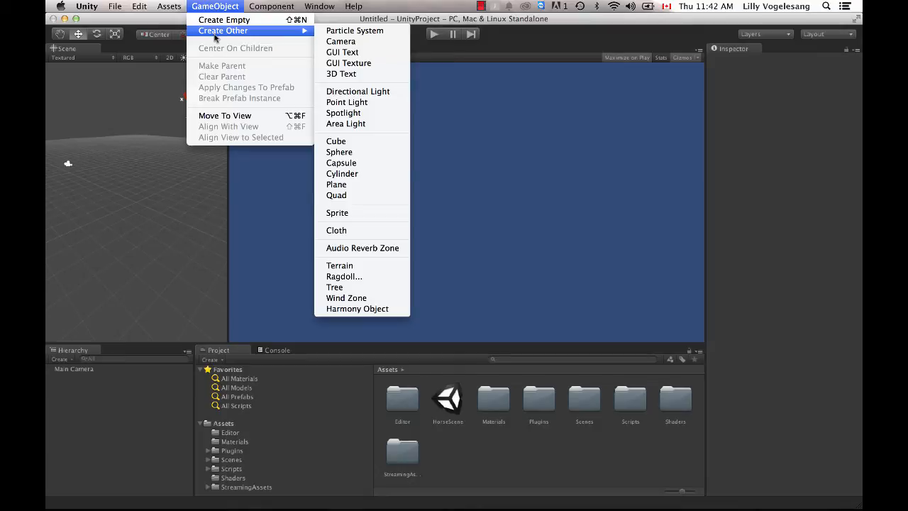
pyautogui.moveTo(357, 308)
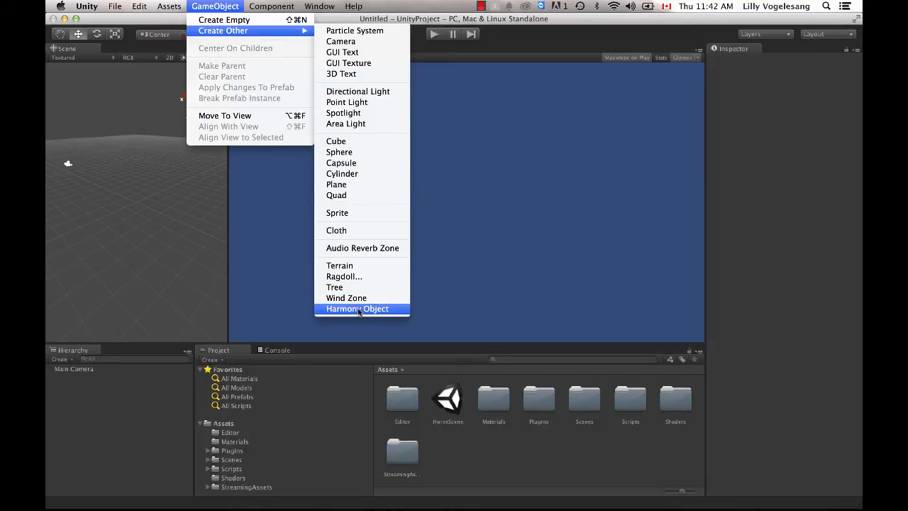
pyautogui.moveTo(385, 313)
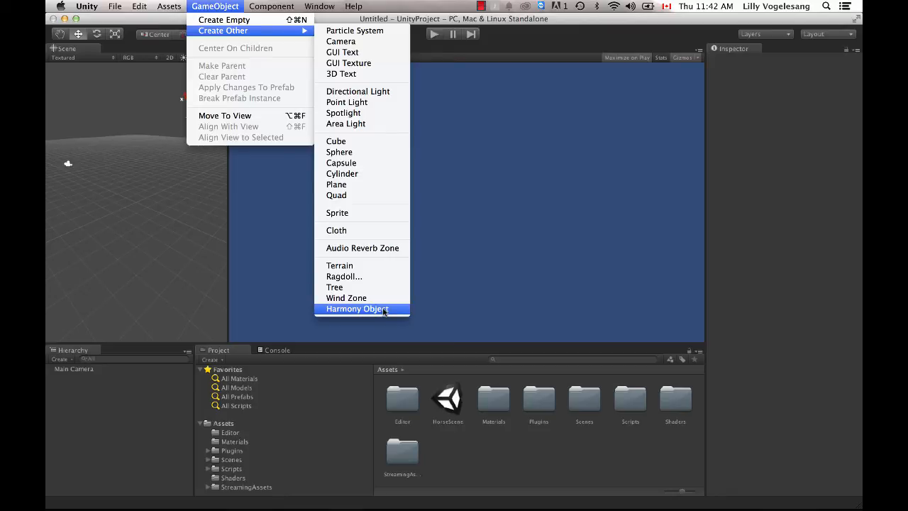
pyautogui.click(357, 308)
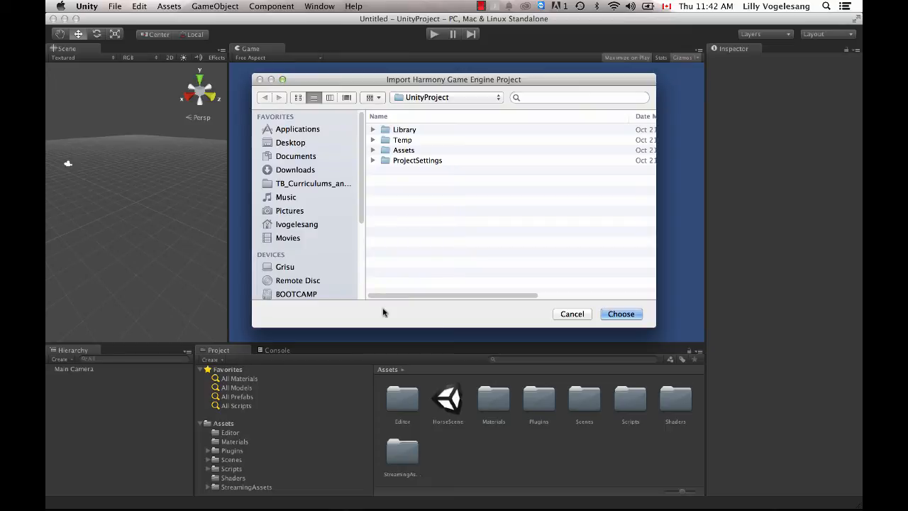
pyautogui.click(290, 142)
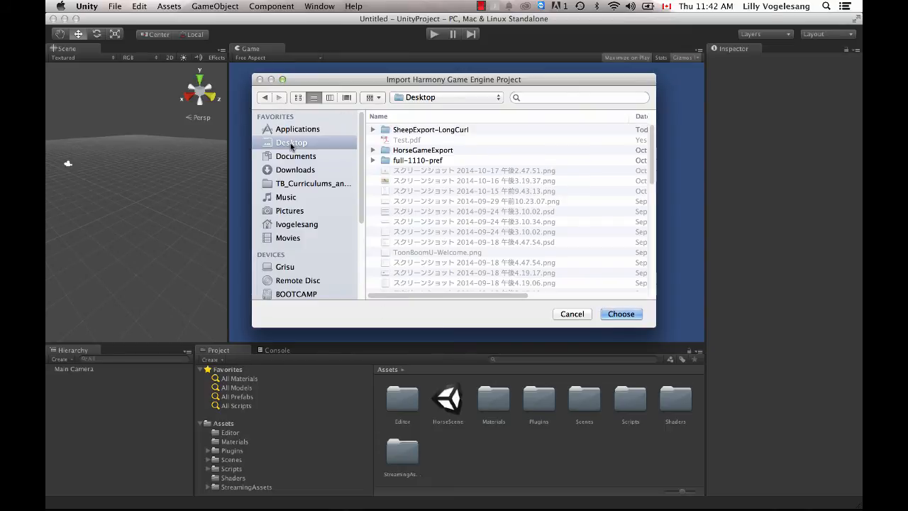
pyautogui.click(431, 129)
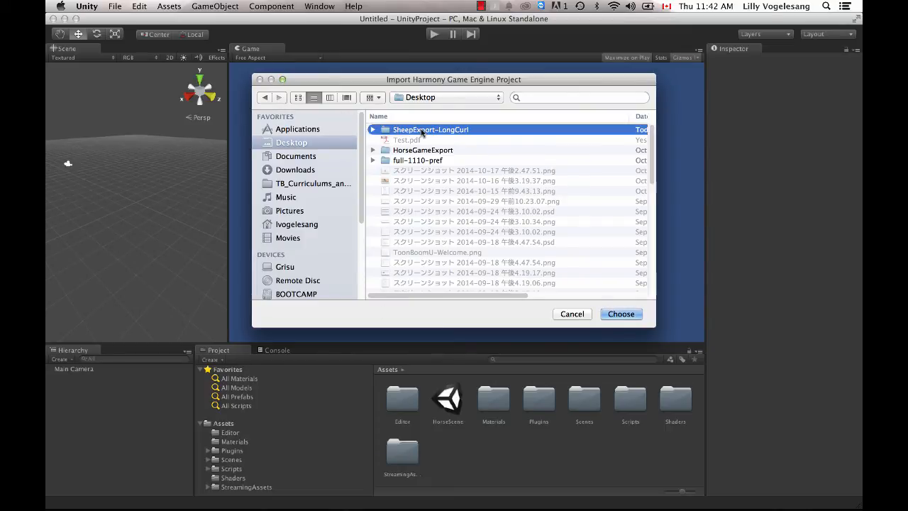
pyautogui.doubleClick(431, 129)
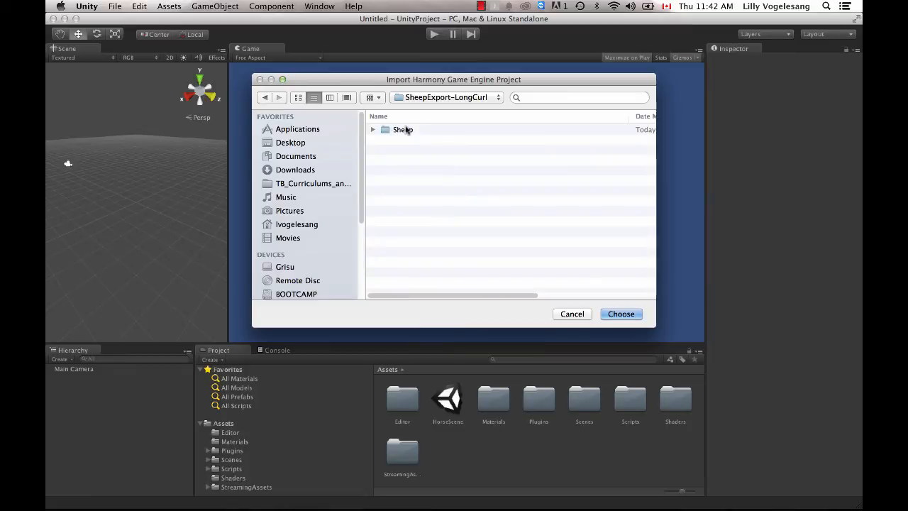
pyautogui.doubleClick(403, 129)
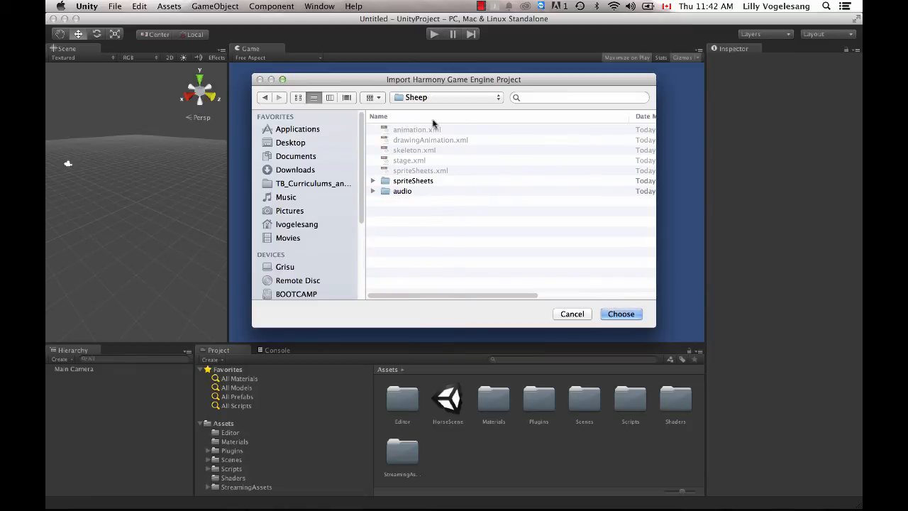
pyautogui.moveTo(621, 314)
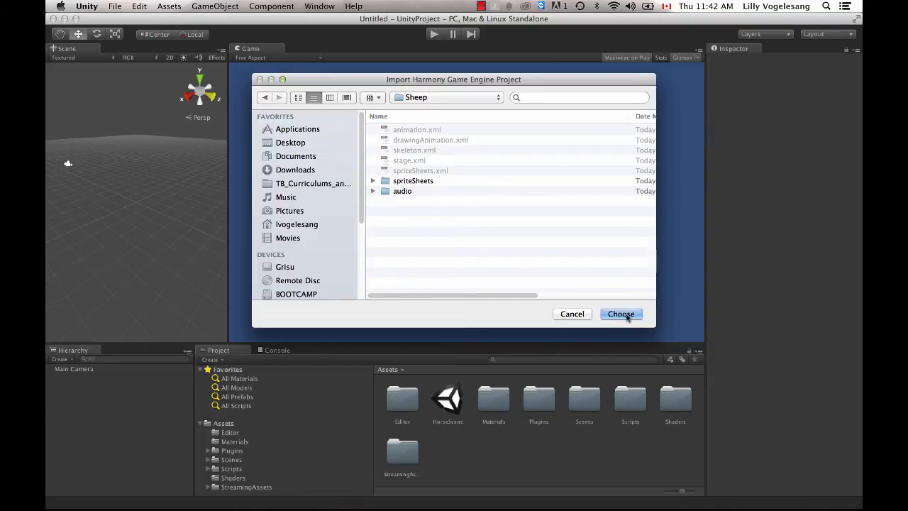
pyautogui.click(620, 314)
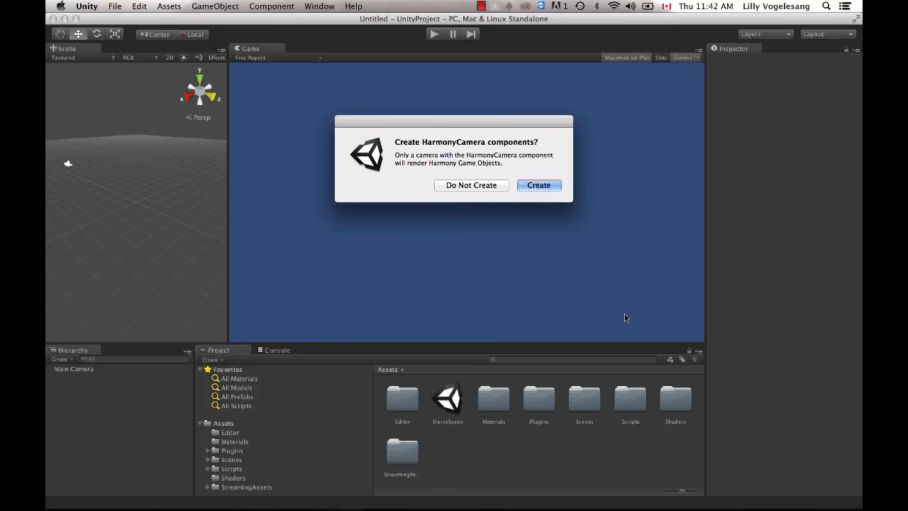
# Add a HarmonyCamera component to Main Camera, then select Sheep to view its Harmony components.
pyautogui.click(539, 185)
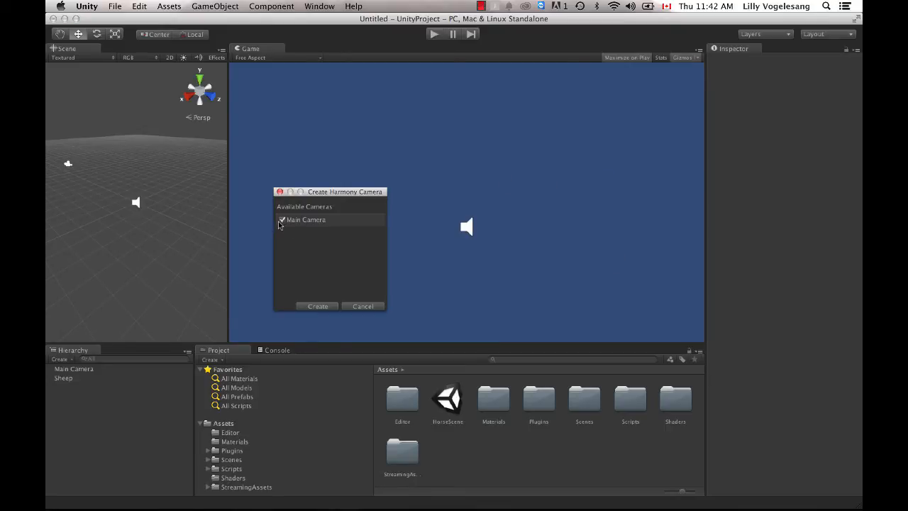
pyautogui.moveTo(297, 235)
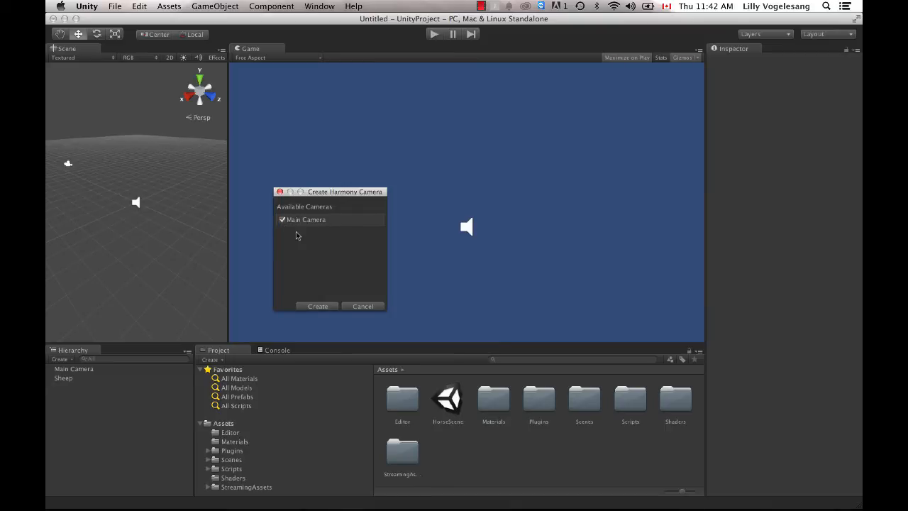
pyautogui.moveTo(338, 315)
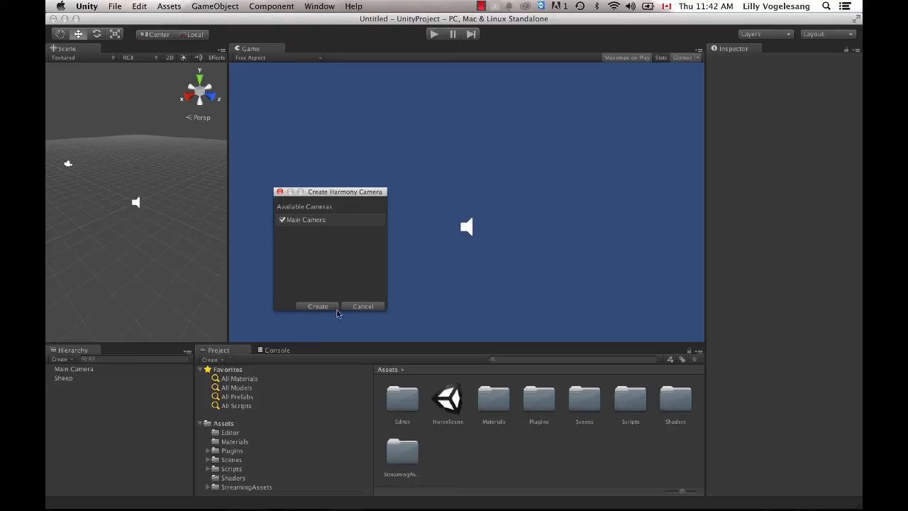
pyautogui.click(362, 305)
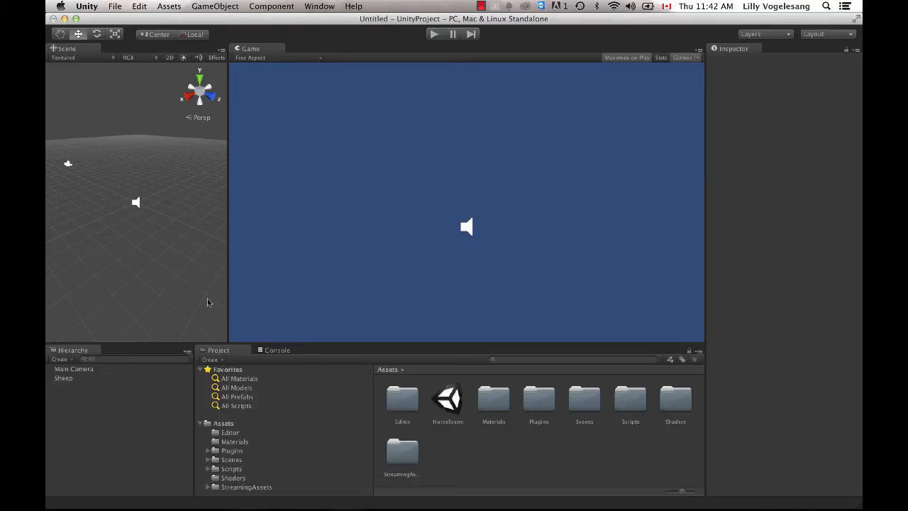
pyautogui.click(63, 378)
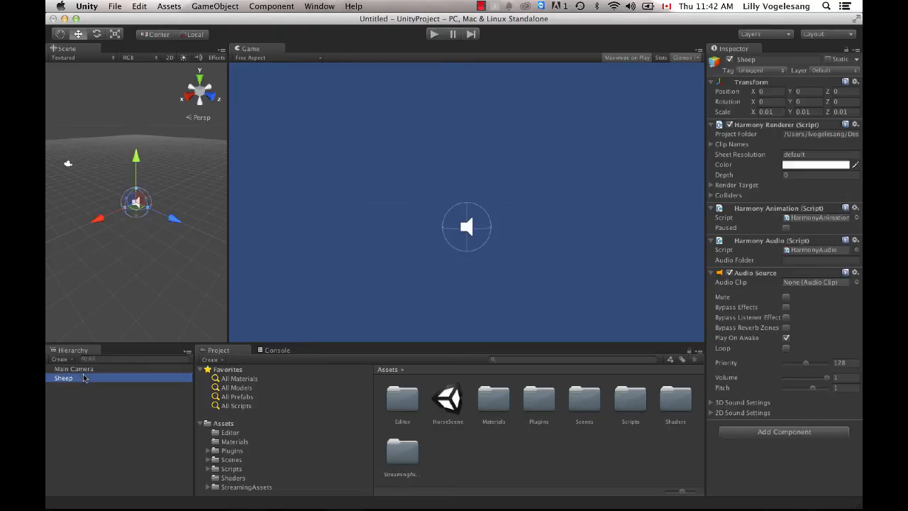
# Play and stop the scene to preview the sheep, then select Main Camera.
pyautogui.click(434, 35)
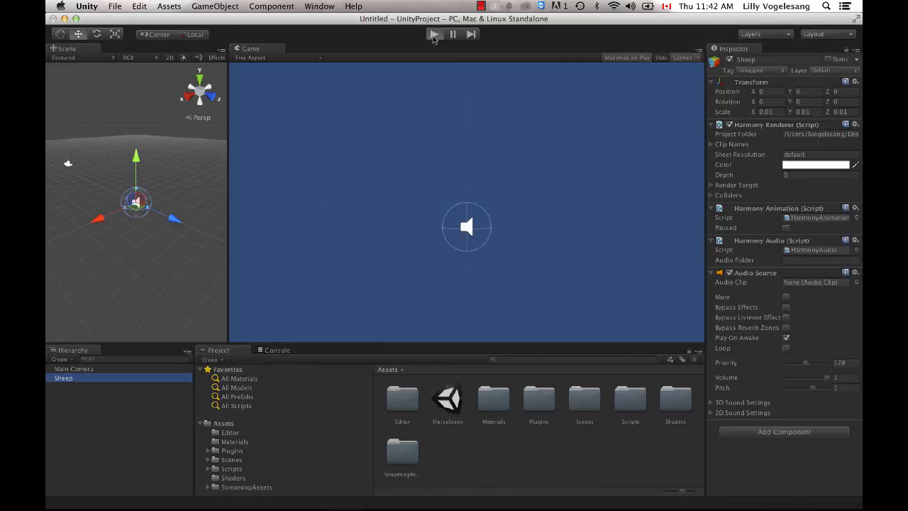
pyautogui.click(434, 34)
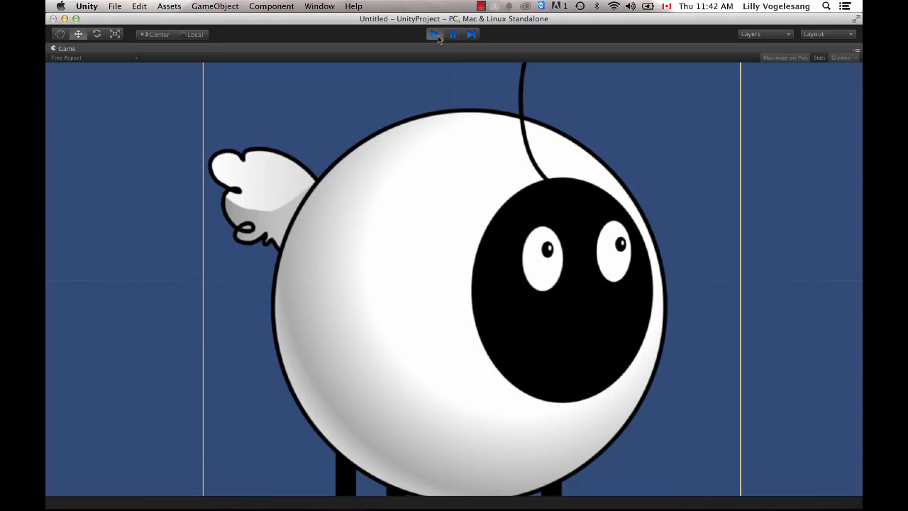
pyautogui.click(434, 34)
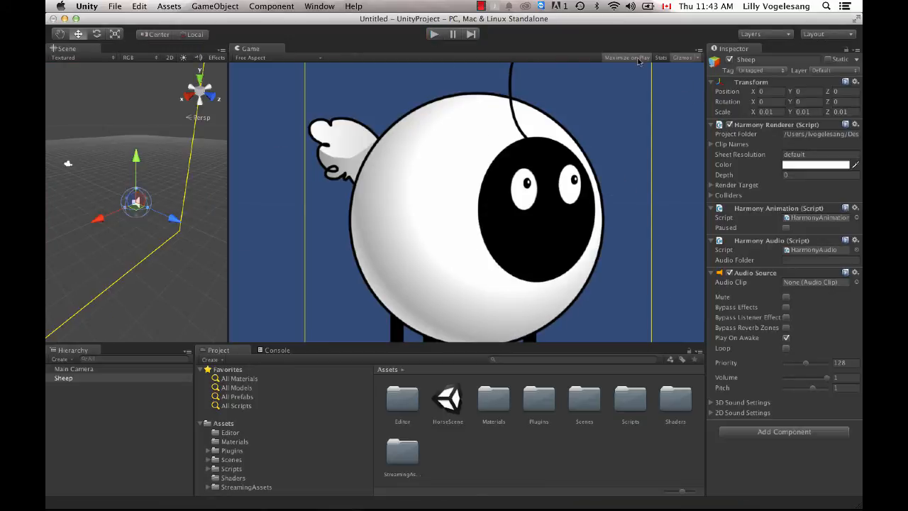
pyautogui.moveTo(473, 213)
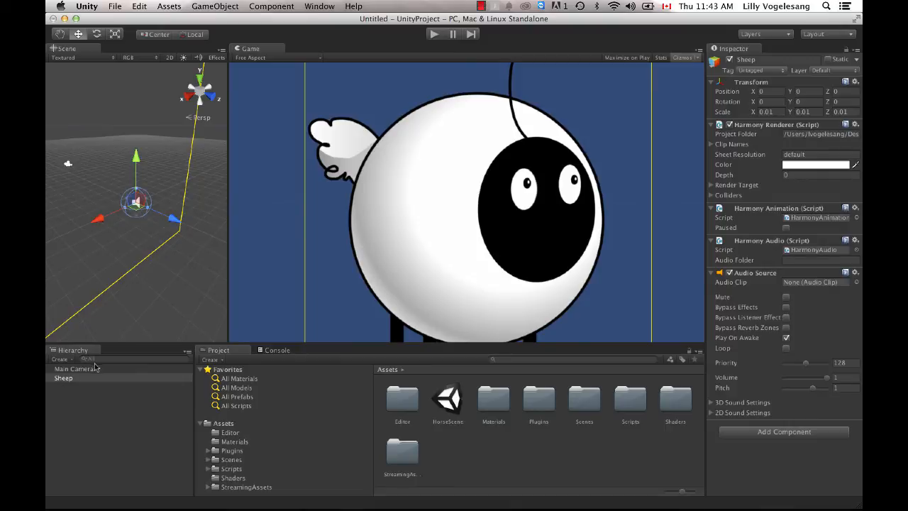
pyautogui.click(73, 369)
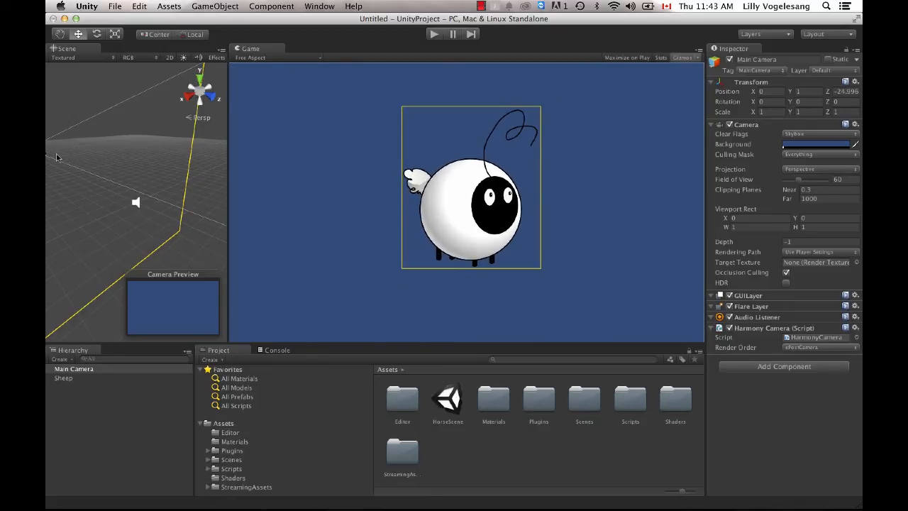
# Reselect Sheep, toggle play, and show Harmony Object under GameObject > Create Other.
pyautogui.click(63, 377)
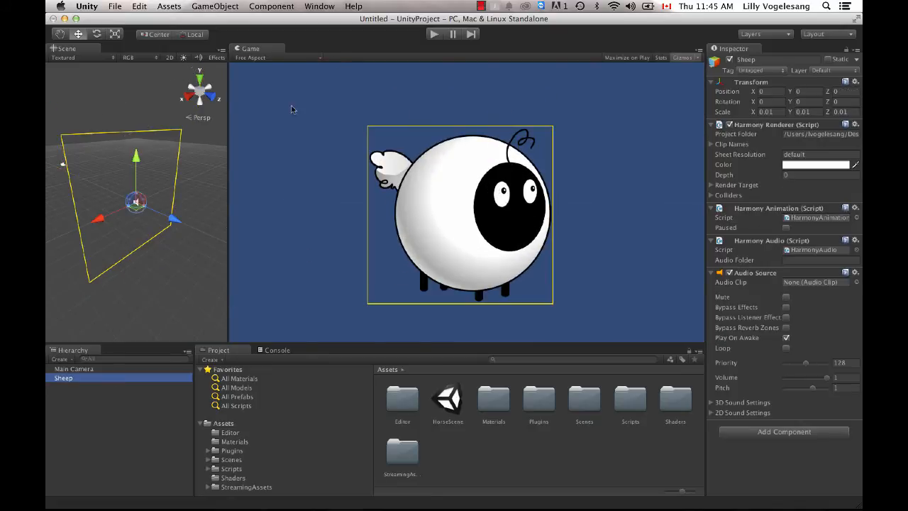
pyautogui.click(434, 33)
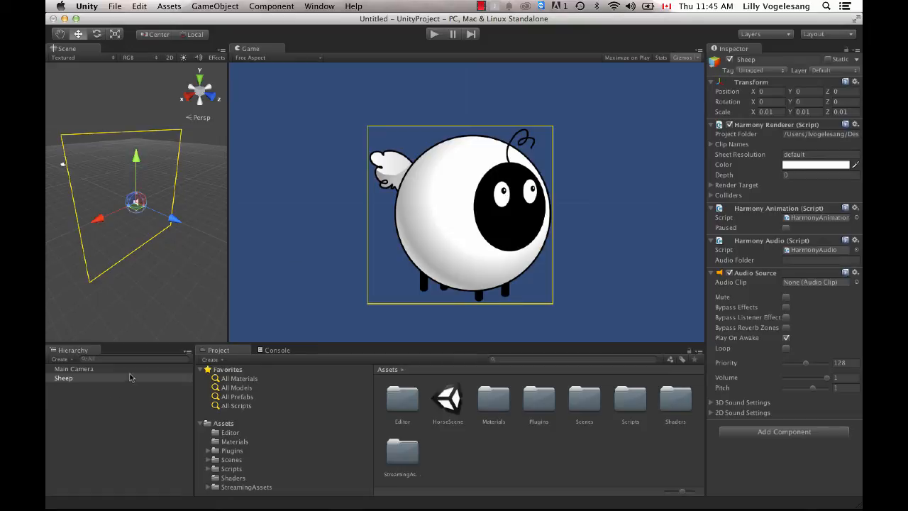
pyautogui.click(63, 377)
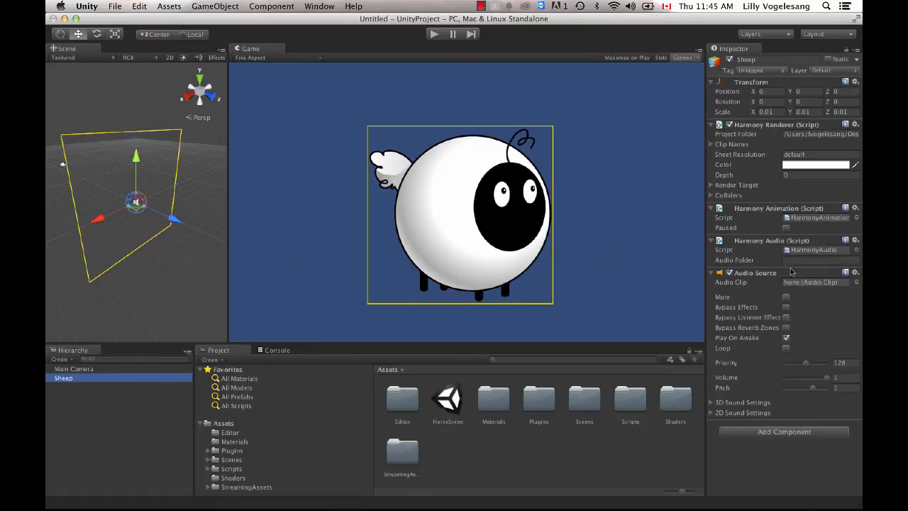
pyautogui.moveTo(839, 374)
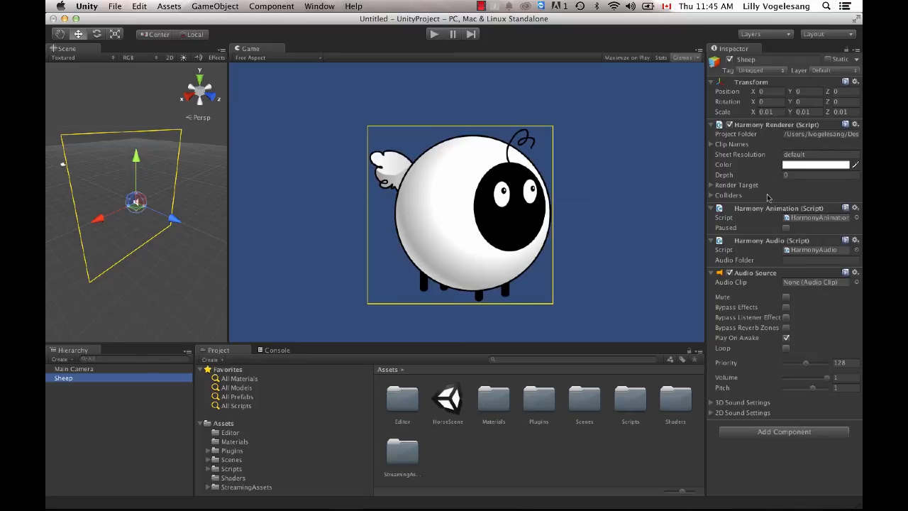
pyautogui.moveTo(765, 278)
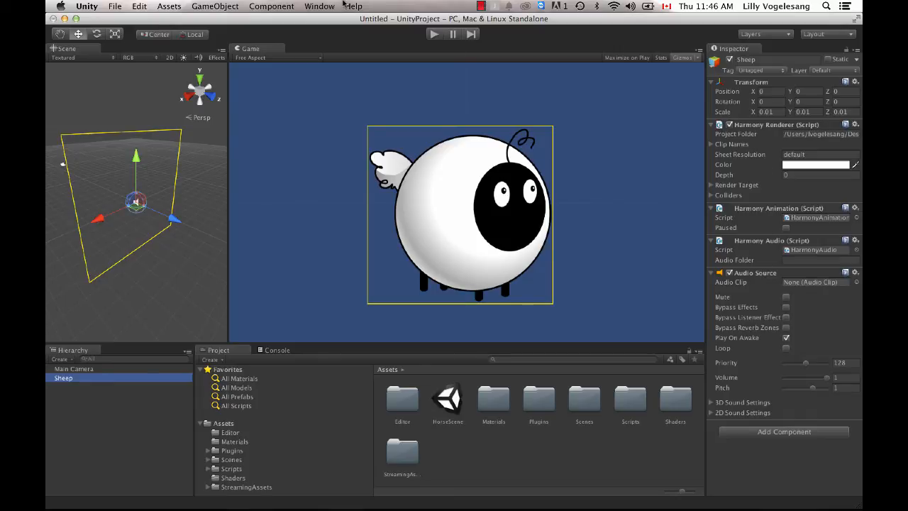
pyautogui.click(215, 6)
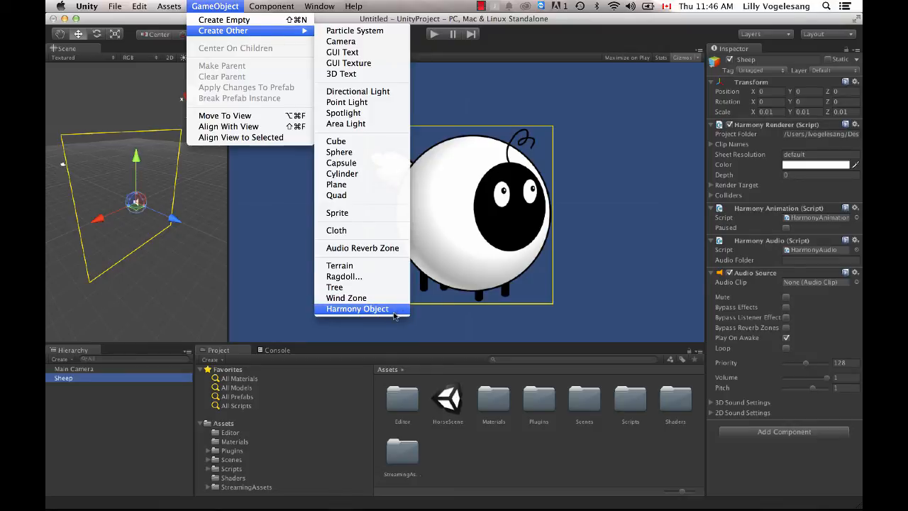
pyautogui.click(357, 309)
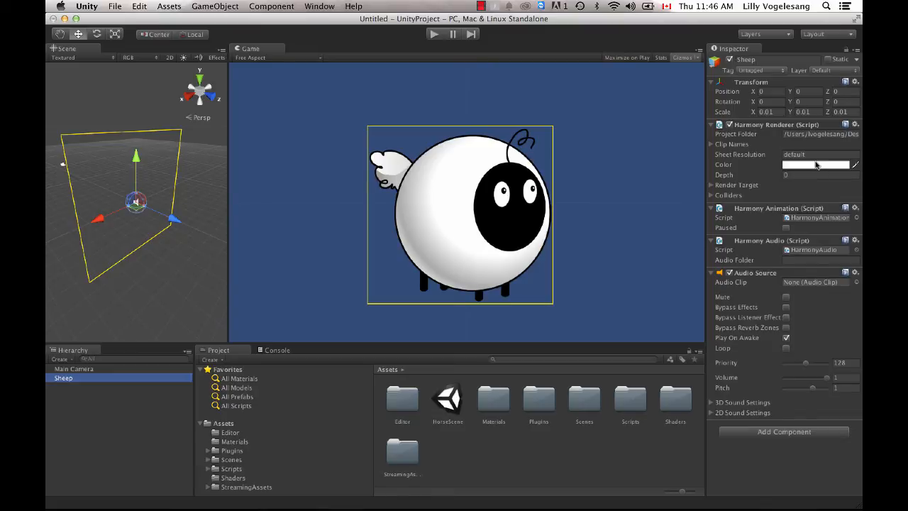
pyautogui.moveTo(776, 222)
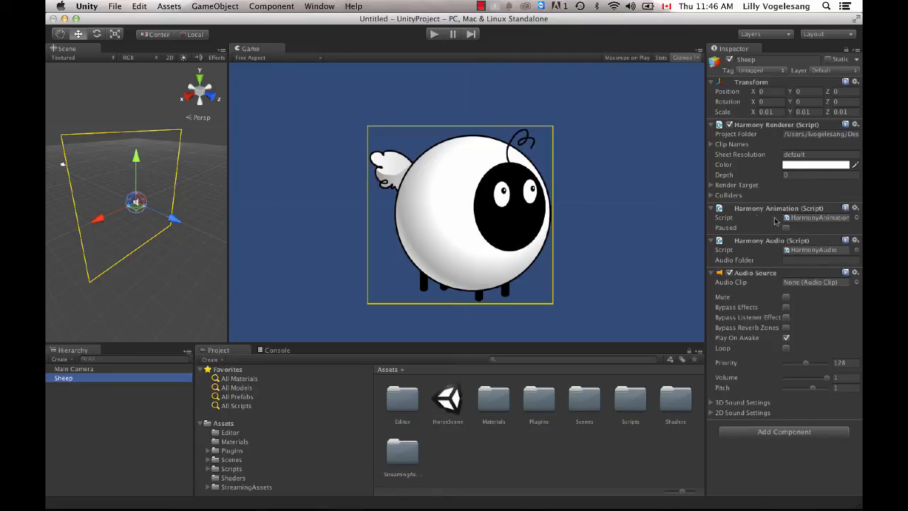
pyautogui.moveTo(830, 212)
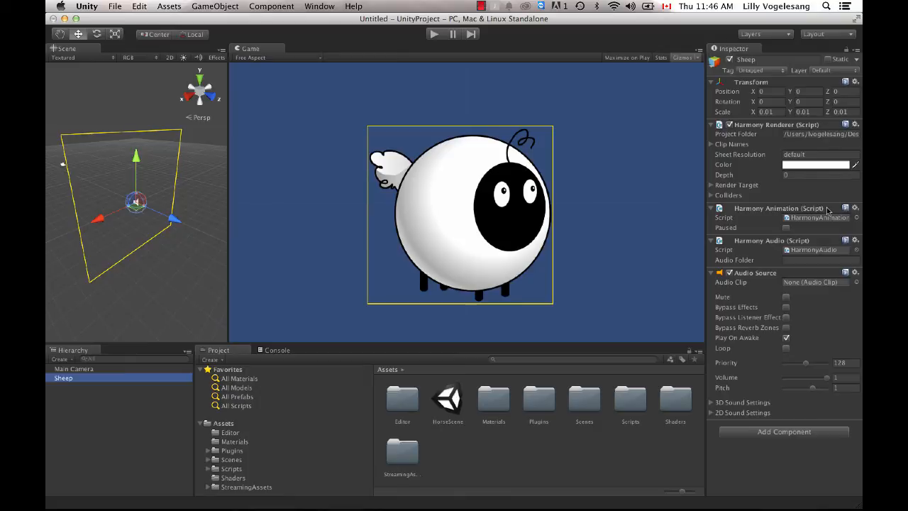
pyautogui.moveTo(825, 214)
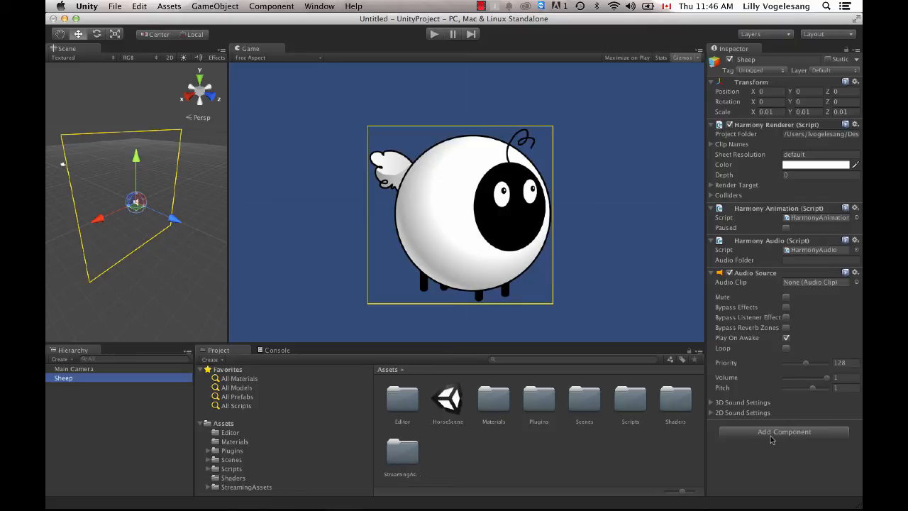
pyautogui.moveTo(778, 438)
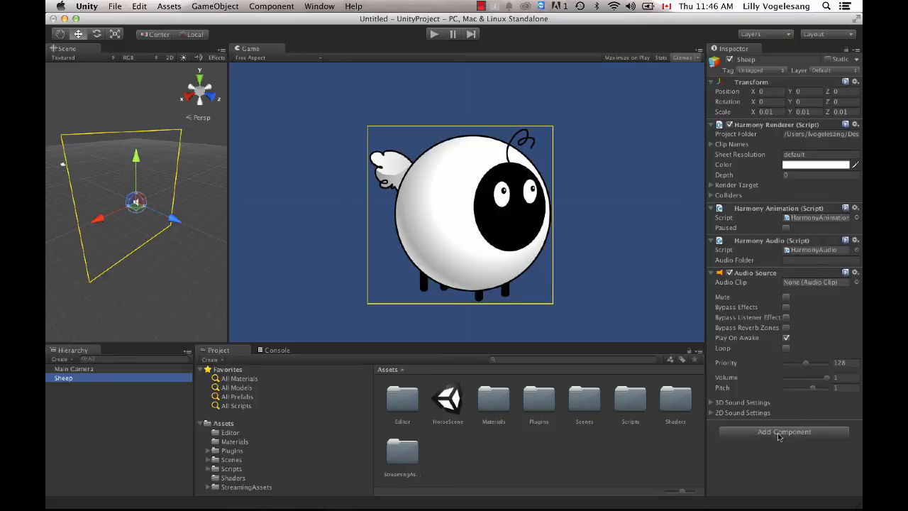
# Attach the Loop One script component to the Sheep object, with frame rate 24.
pyautogui.click(783, 432)
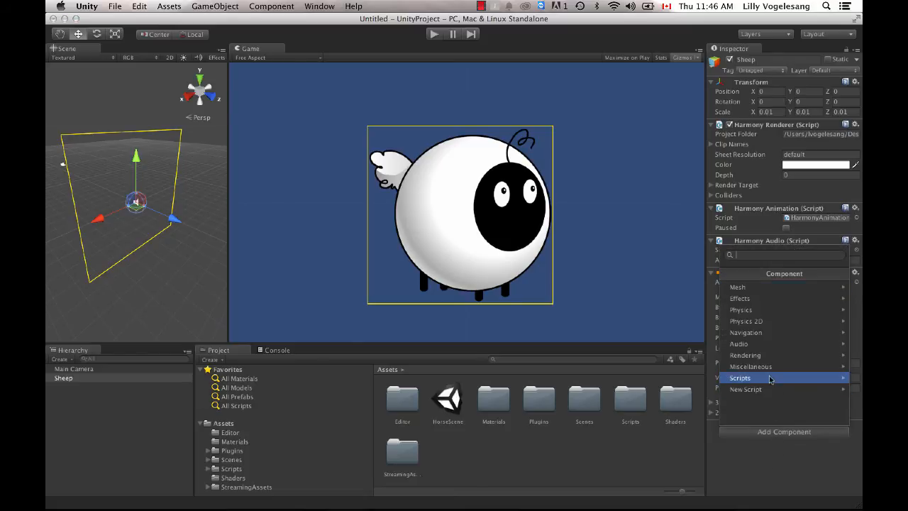
pyautogui.click(740, 378)
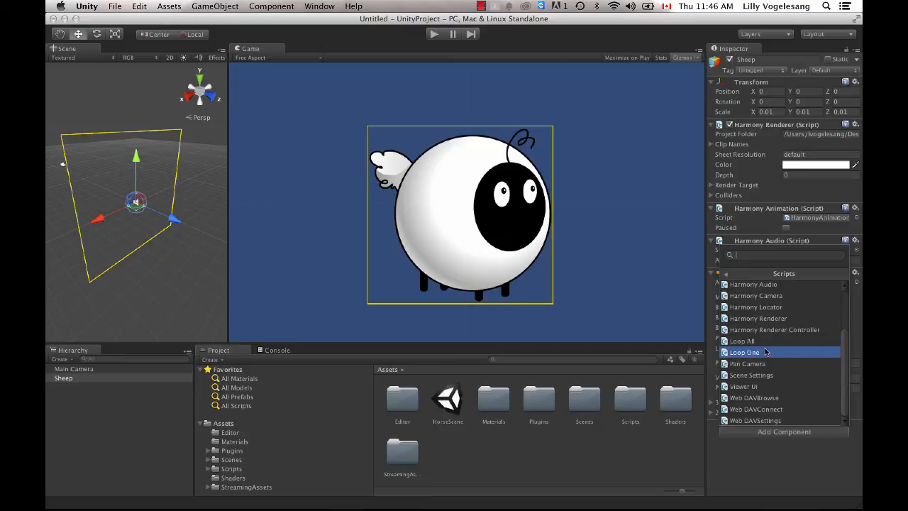
pyautogui.click(744, 353)
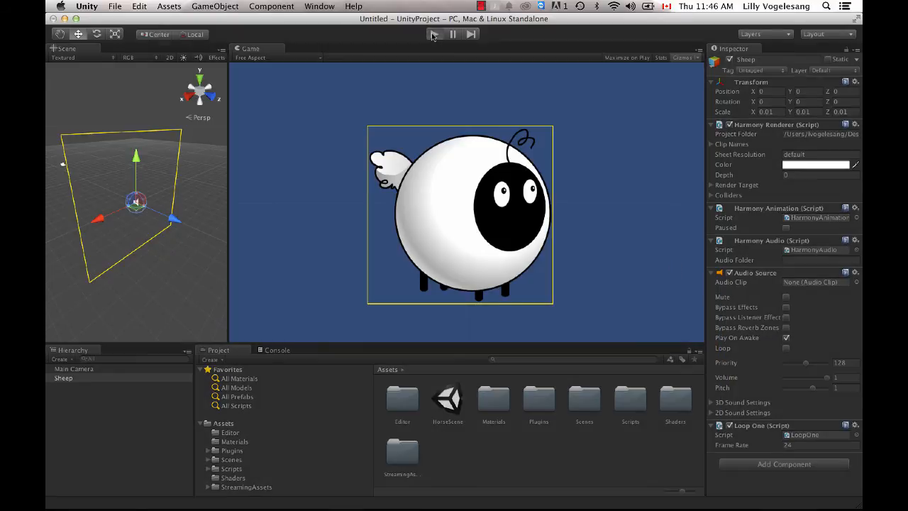
# Run the scene in Play mode to watch the sheep animation loop, then stop playback.
pyautogui.click(434, 35)
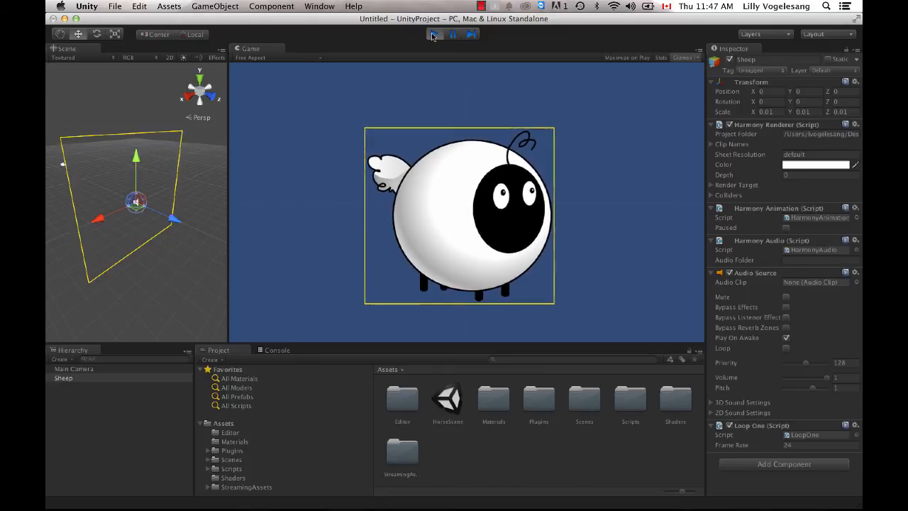
pyautogui.click(434, 34)
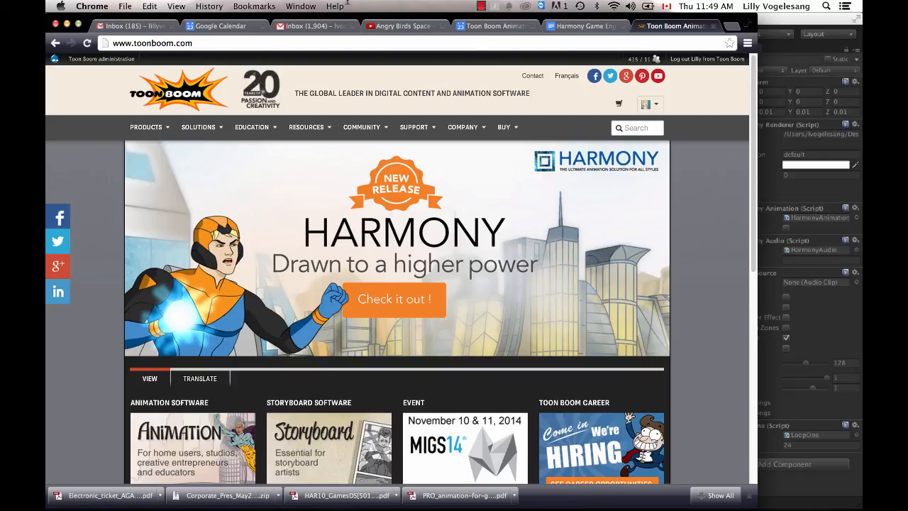
# Go to Community > Success Stories and open the Game and App Developers category.
pyautogui.click(362, 127)
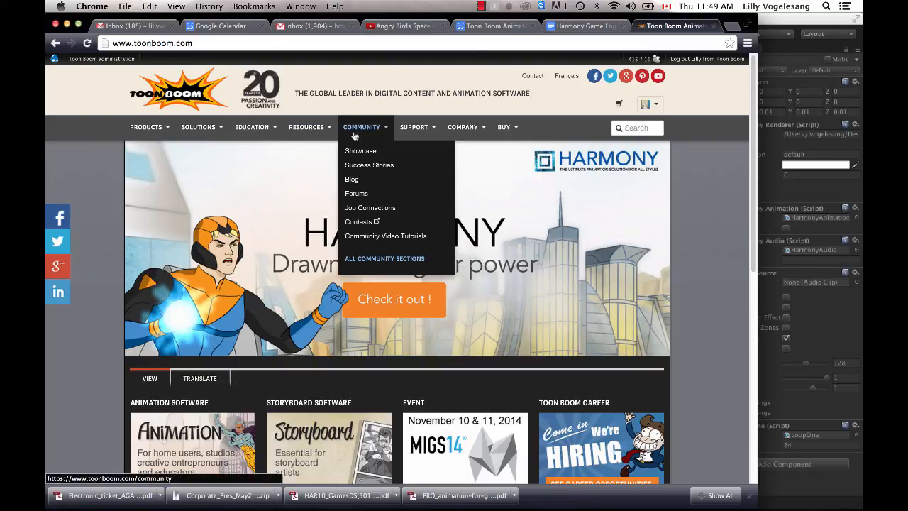
pyautogui.click(369, 164)
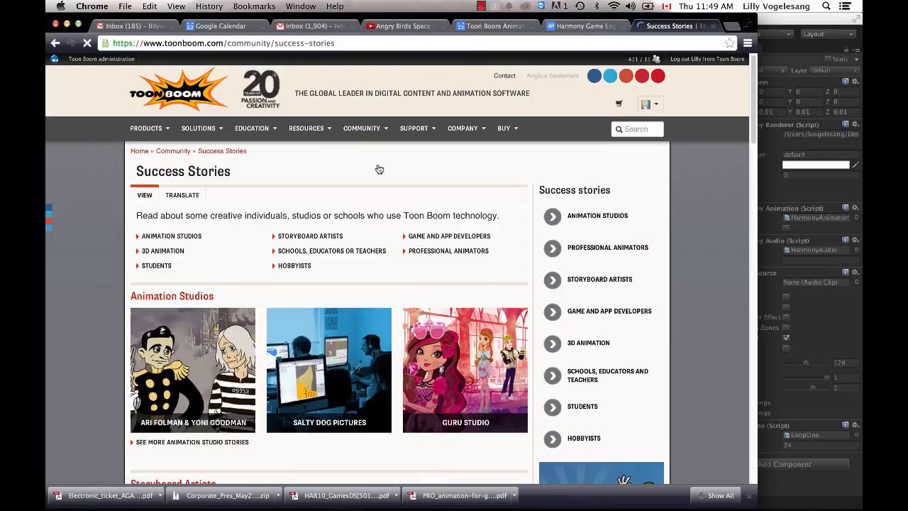
pyautogui.click(609, 311)
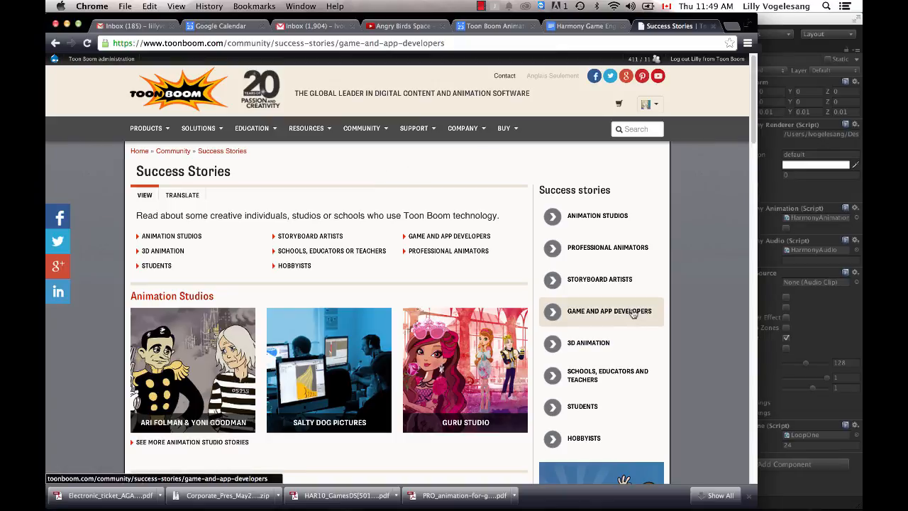
pyautogui.click(609, 311)
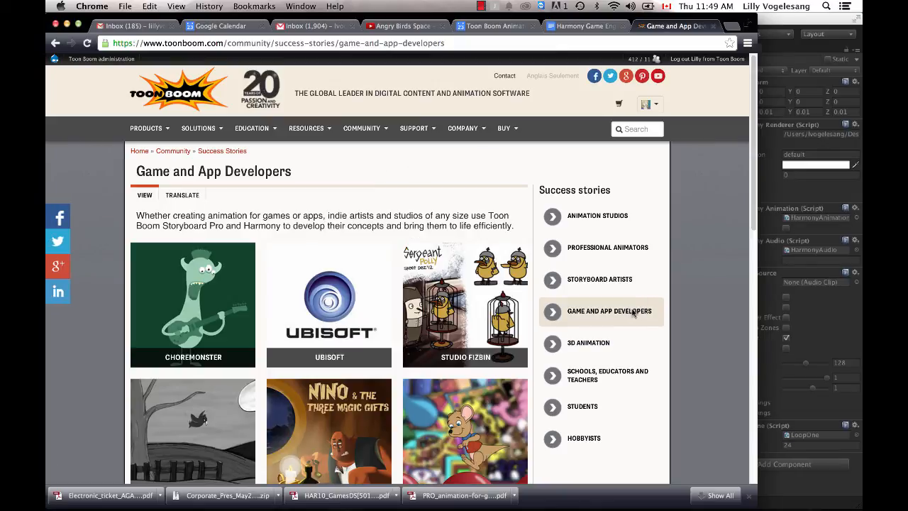
# Scroll through the featured studios such as Ubisoft and Choremonster.
pyautogui.scroll(-3)
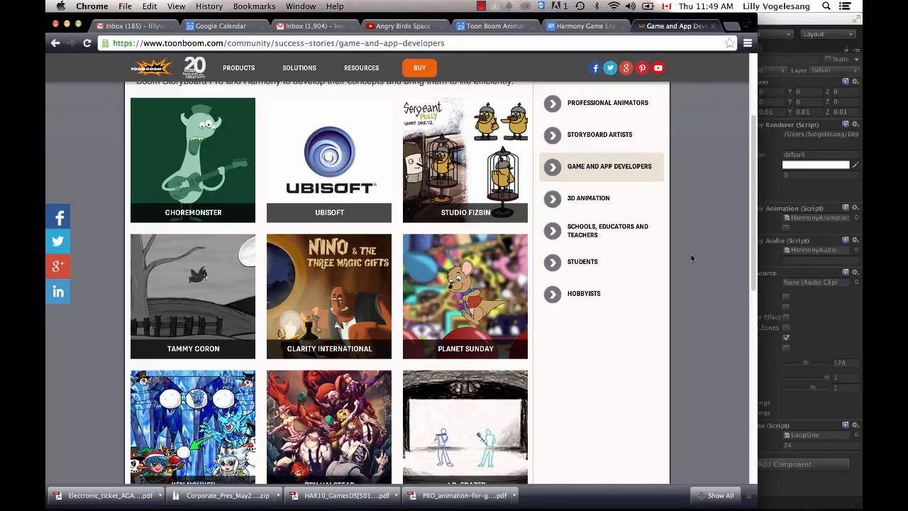
pyautogui.scroll(-3)
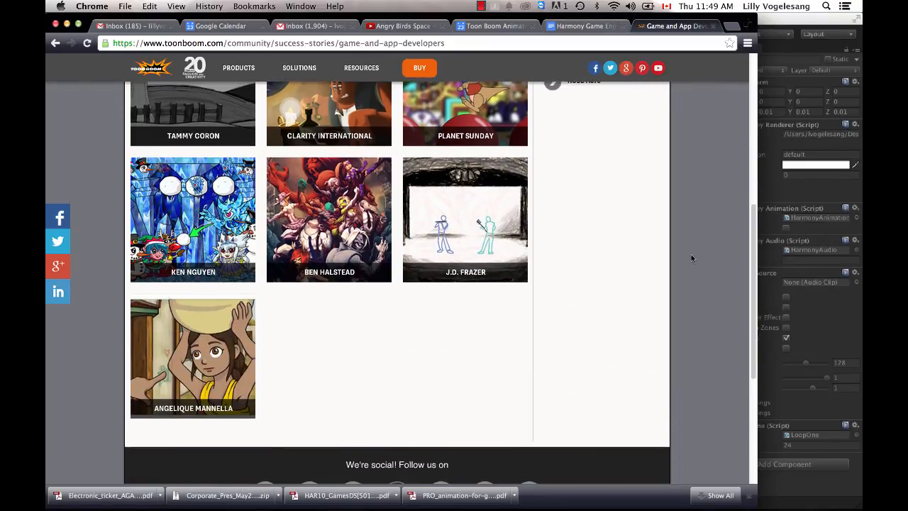
pyautogui.scroll(3)
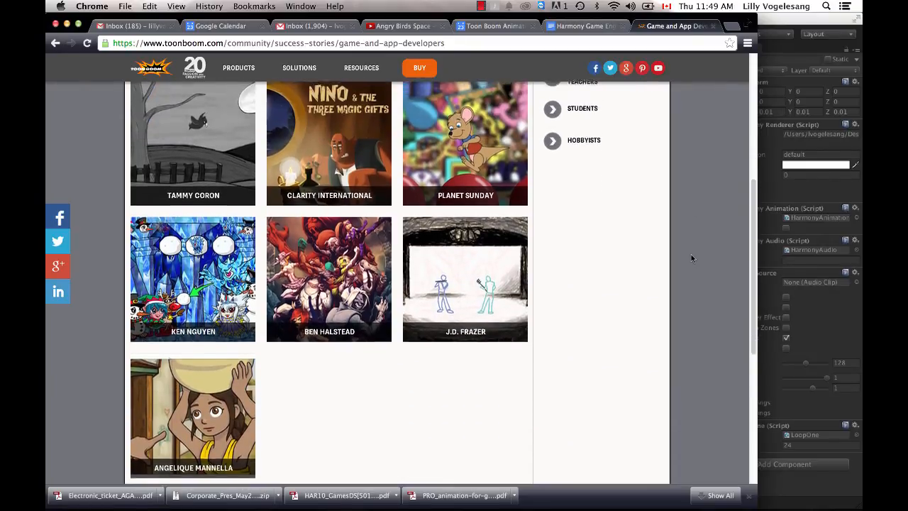
pyautogui.scroll(3)
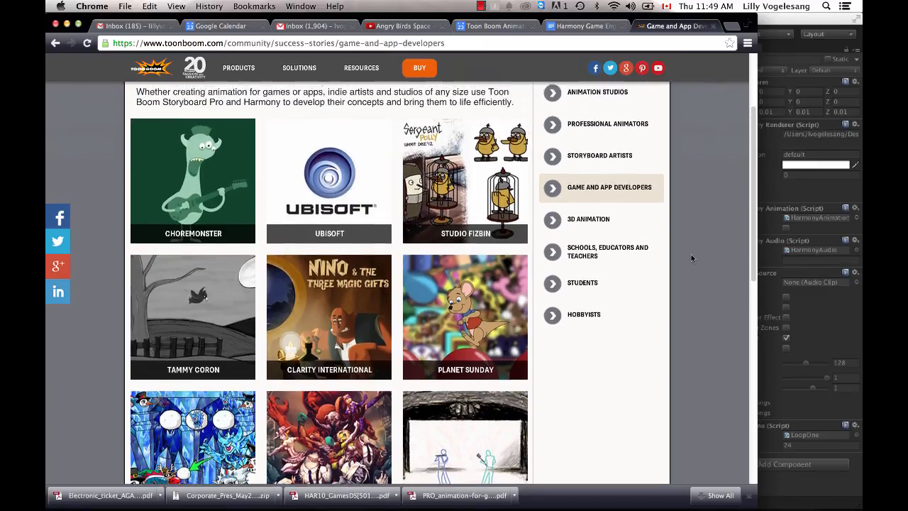
pyautogui.scroll(3)
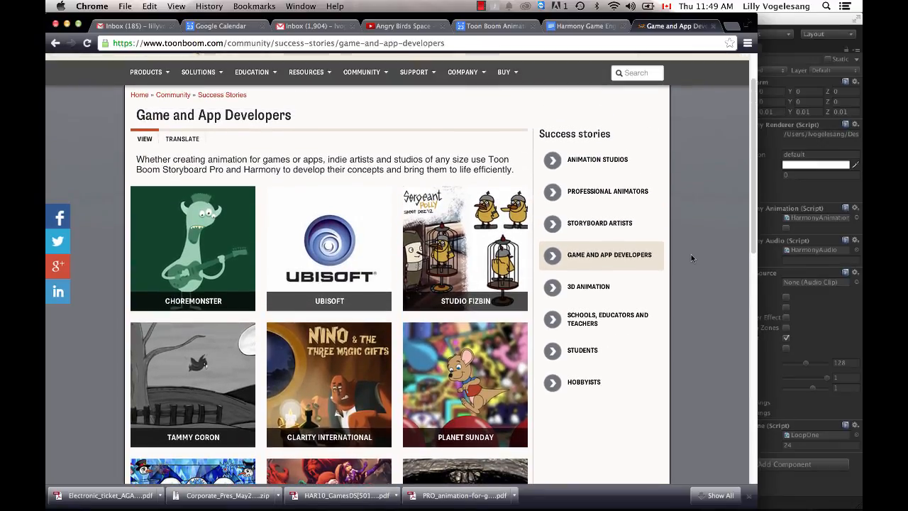